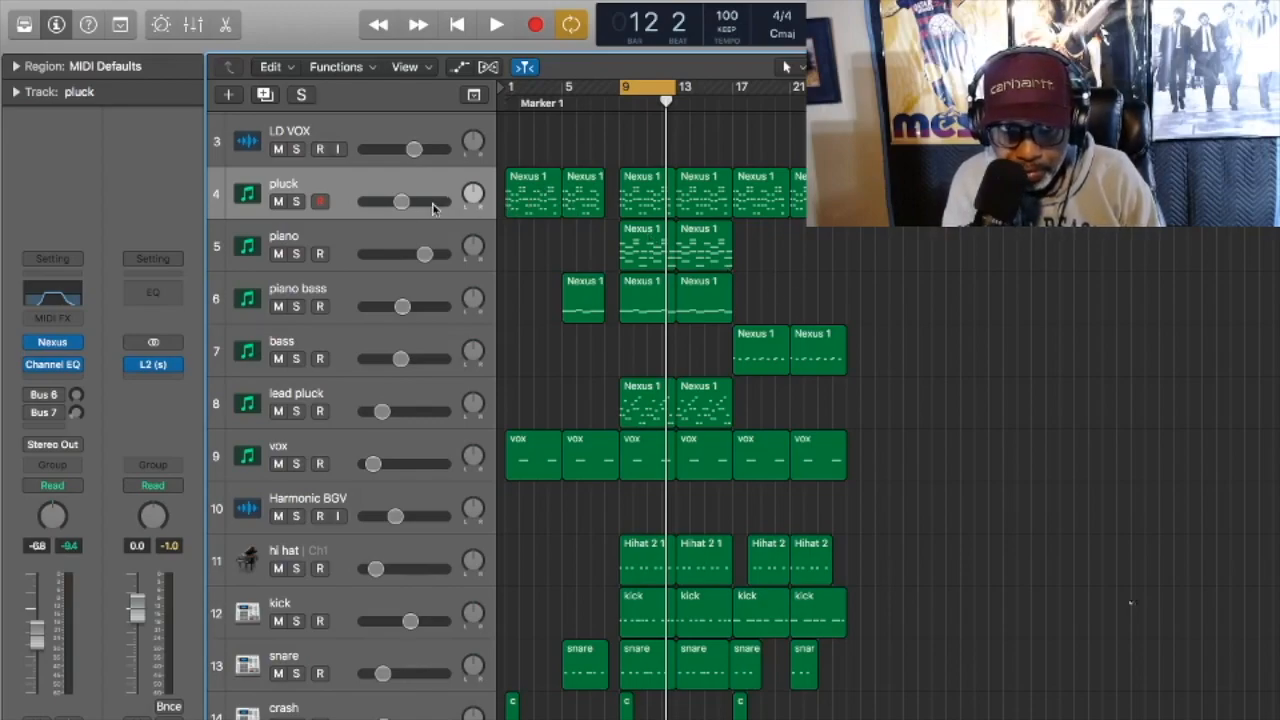
{"action": "mouse_move", "coordinate": [404, 202]}
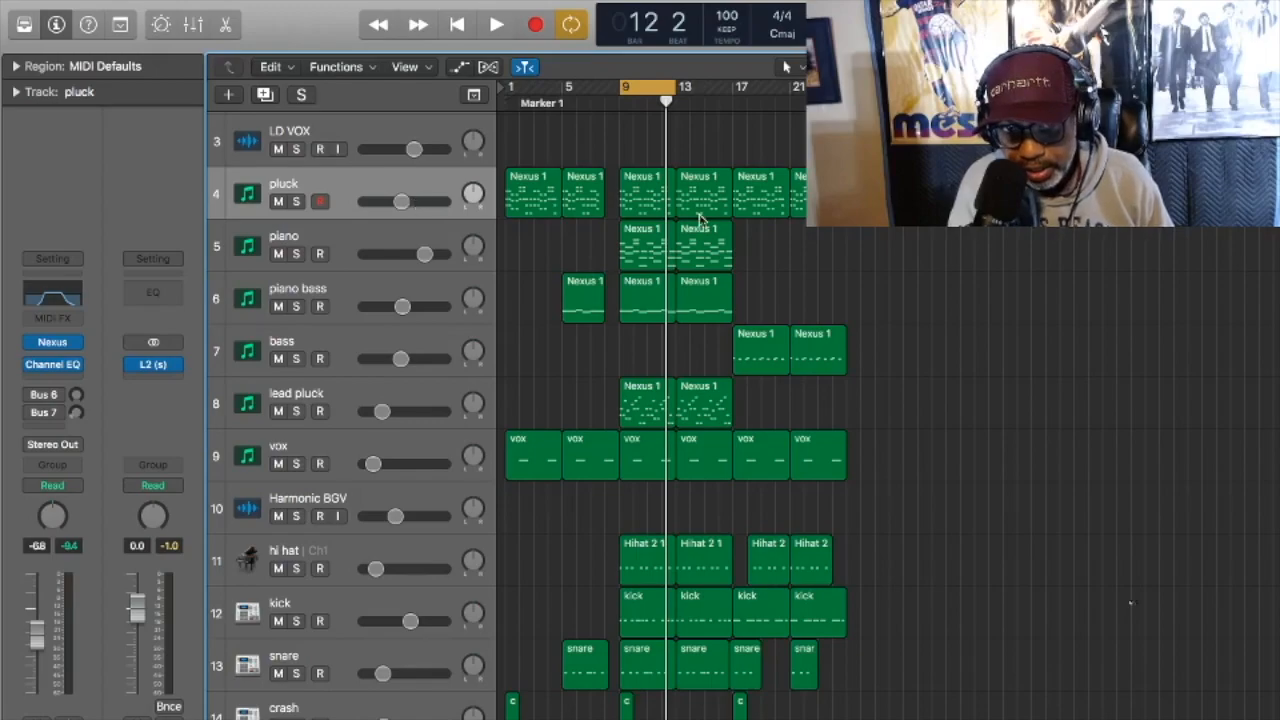
- Open the pluck track's Nexus 1 region in the Piano Roll and scroll to its notes
{"action": "left_click", "coordinate": [644, 196]}
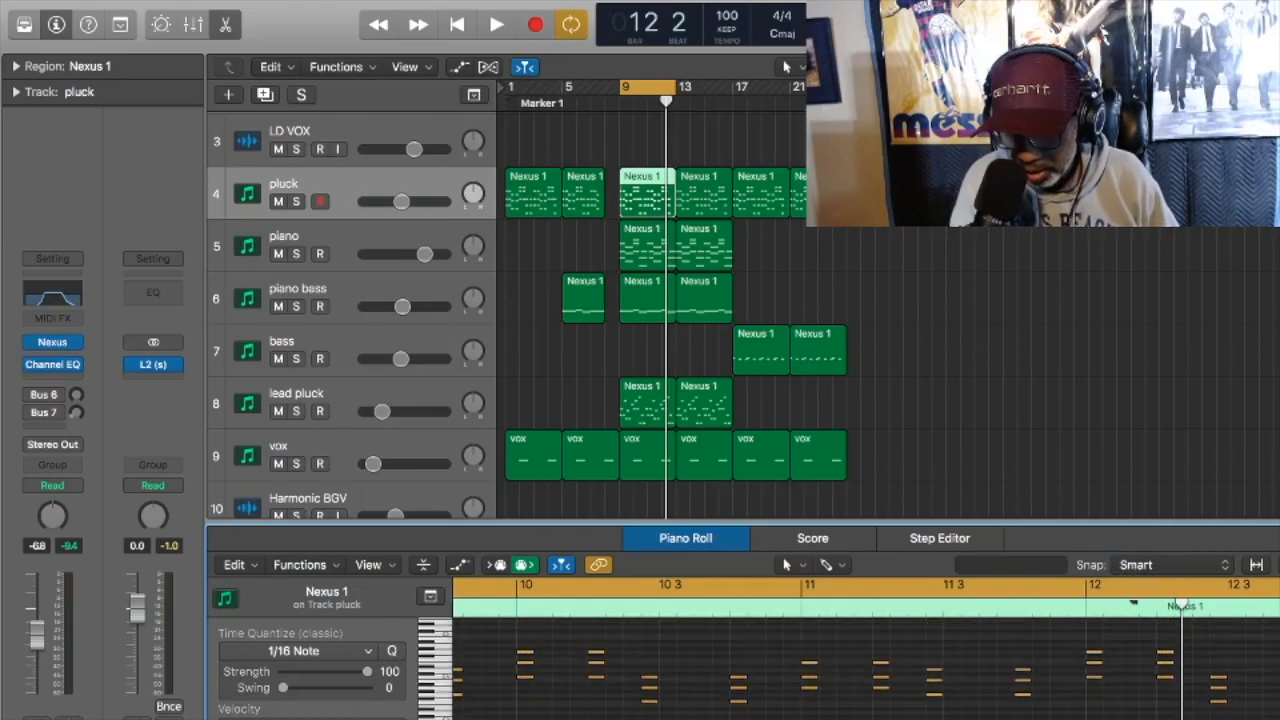
{"action": "scroll", "scroll_direction": "left", "scroll_amount": 3}
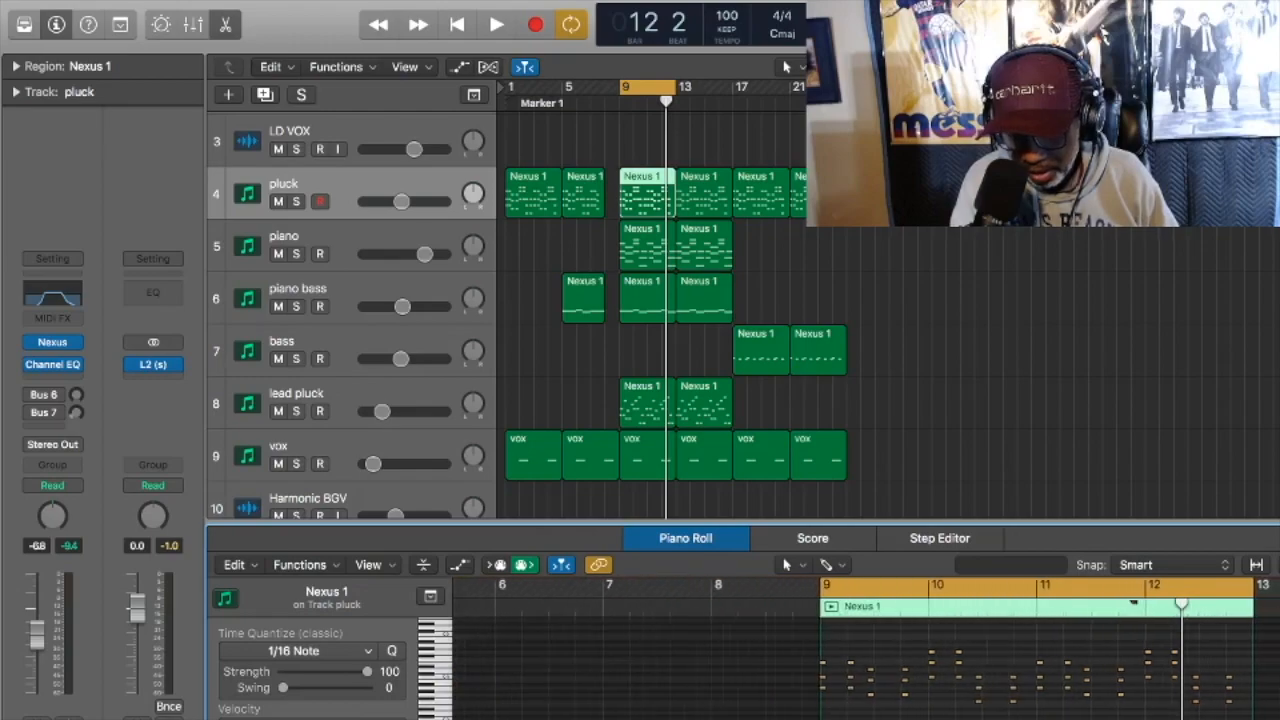
{"action": "scroll", "scroll_direction": "left", "scroll_amount": 3}
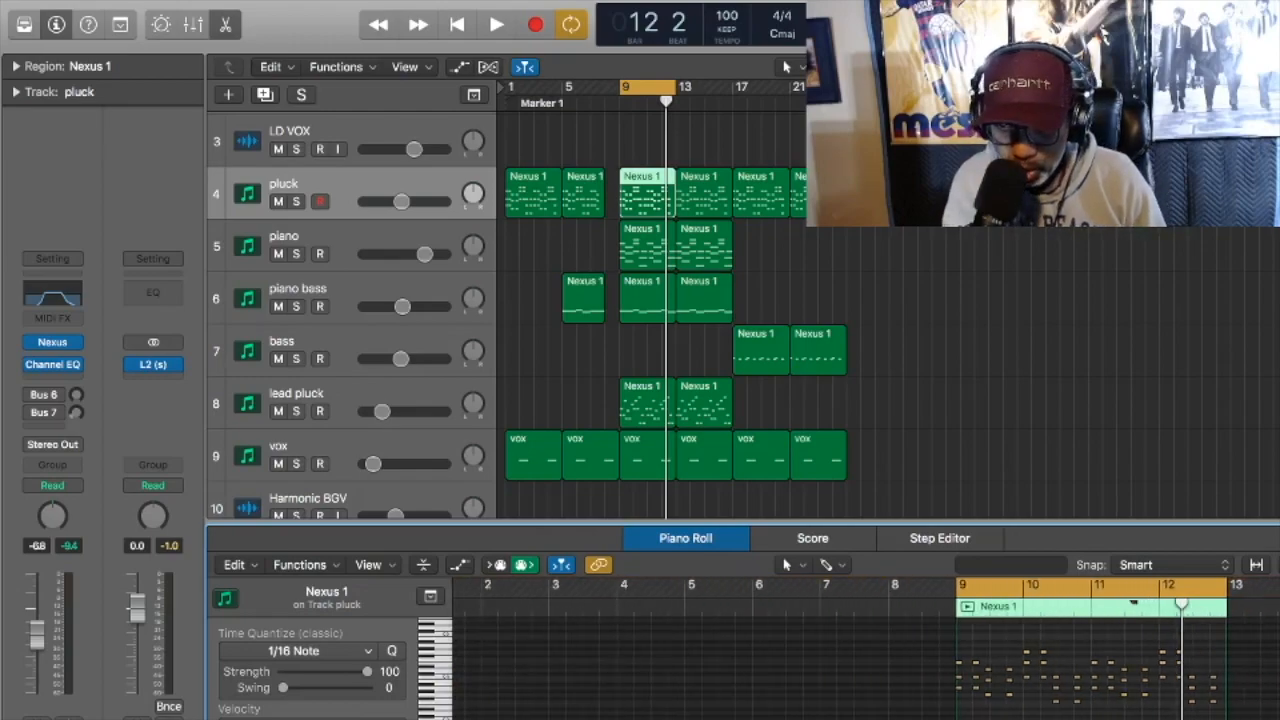
{"action": "mouse_move", "coordinate": [830, 308]}
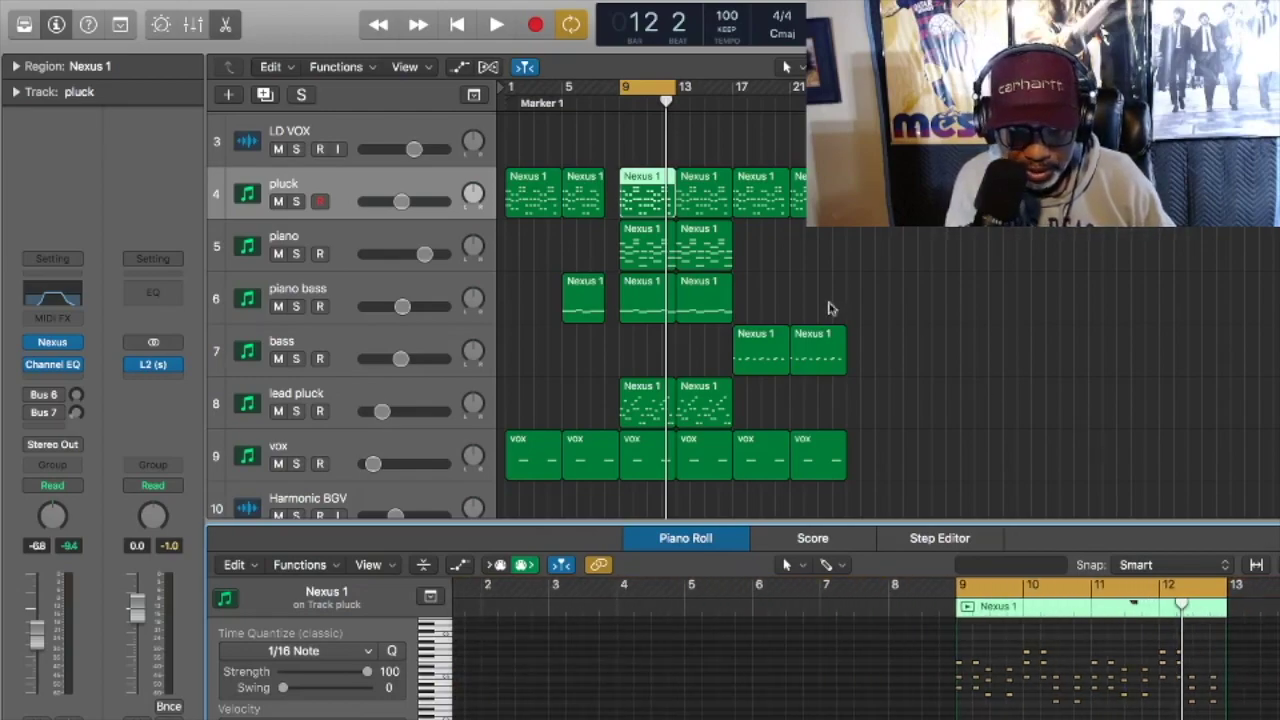
- Check the pluck's Nexus UK Pikes 2 preset, then solo the pluck and play it back
{"action": "left_click", "coordinate": [300, 94]}
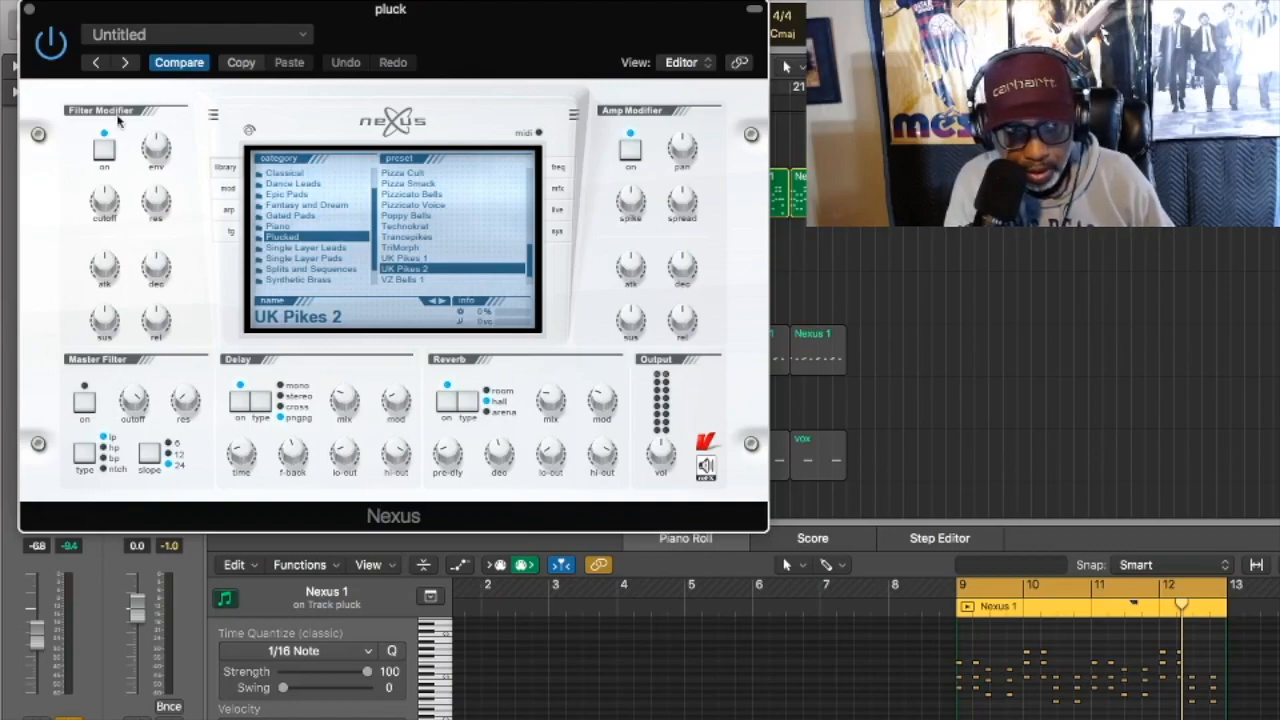
{"action": "mouse_move", "coordinate": [32, 16]}
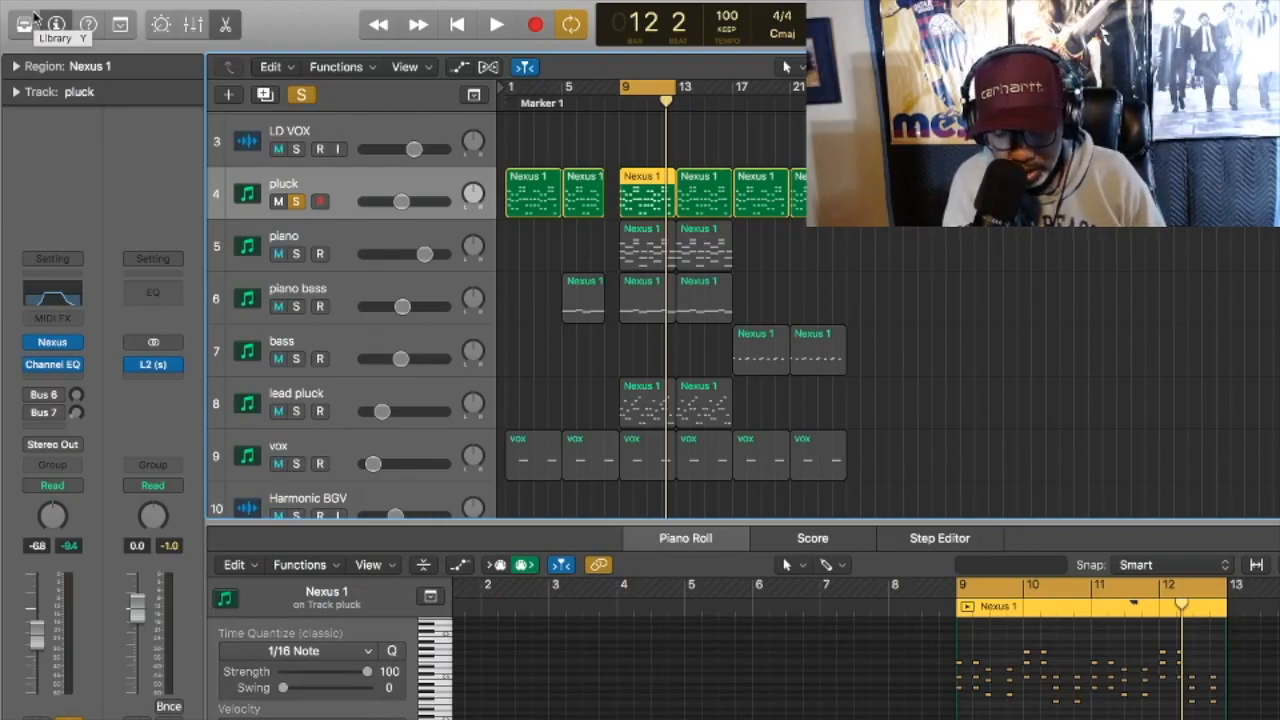
{"action": "left_click", "coordinate": [496, 24]}
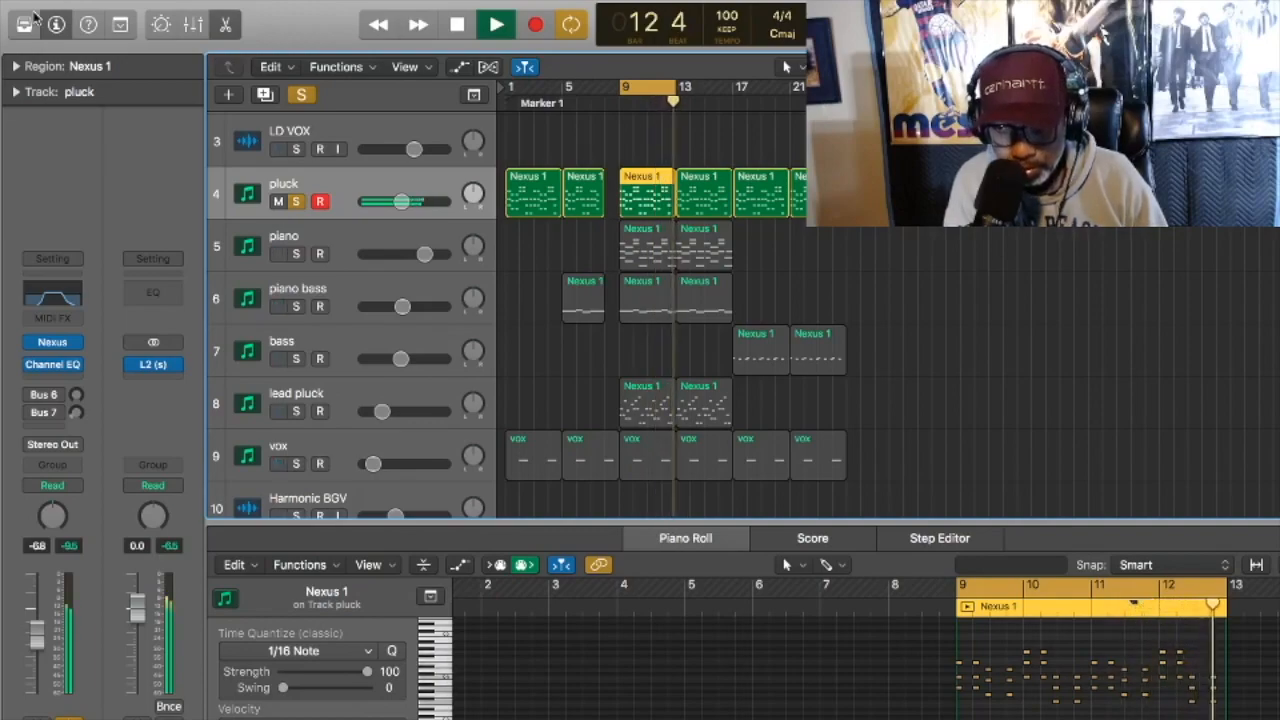
{"action": "left_click", "coordinate": [456, 24]}
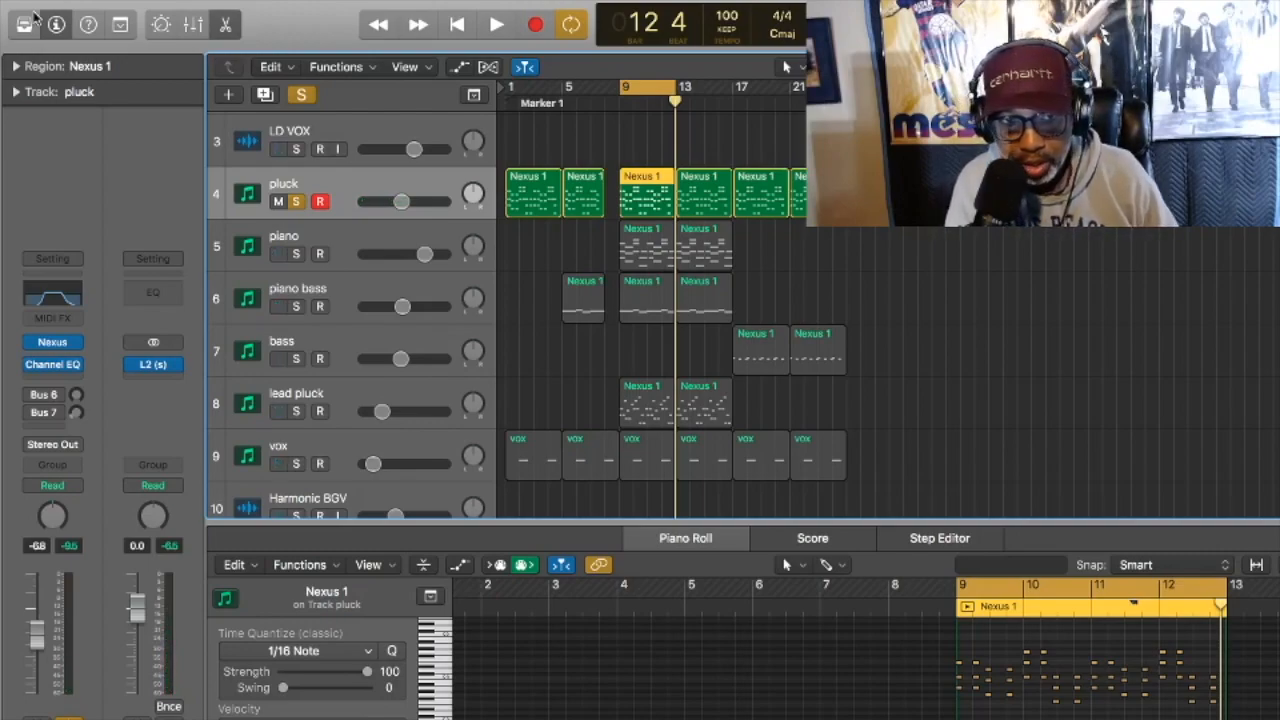
- Move the solo to the piano track and play its Nexus 1 part alone
{"action": "left_click", "coordinate": [276, 202]}
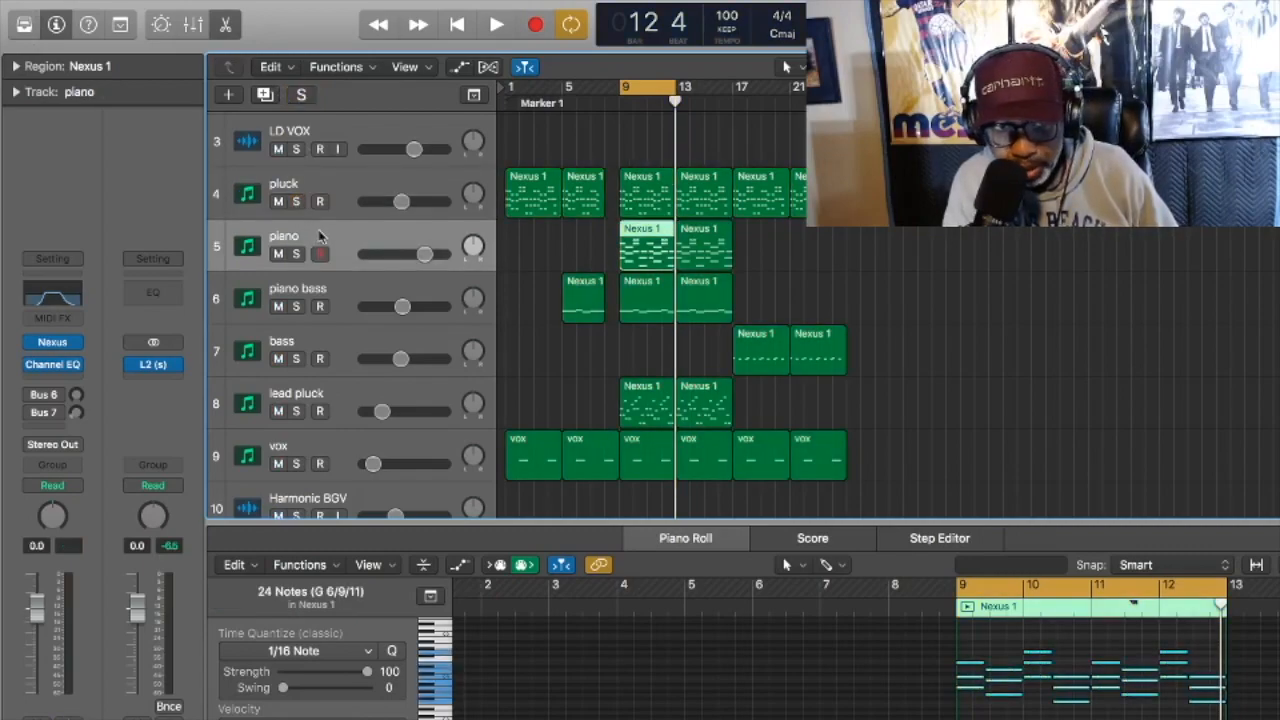
{"action": "mouse_move", "coordinate": [324, 234]}
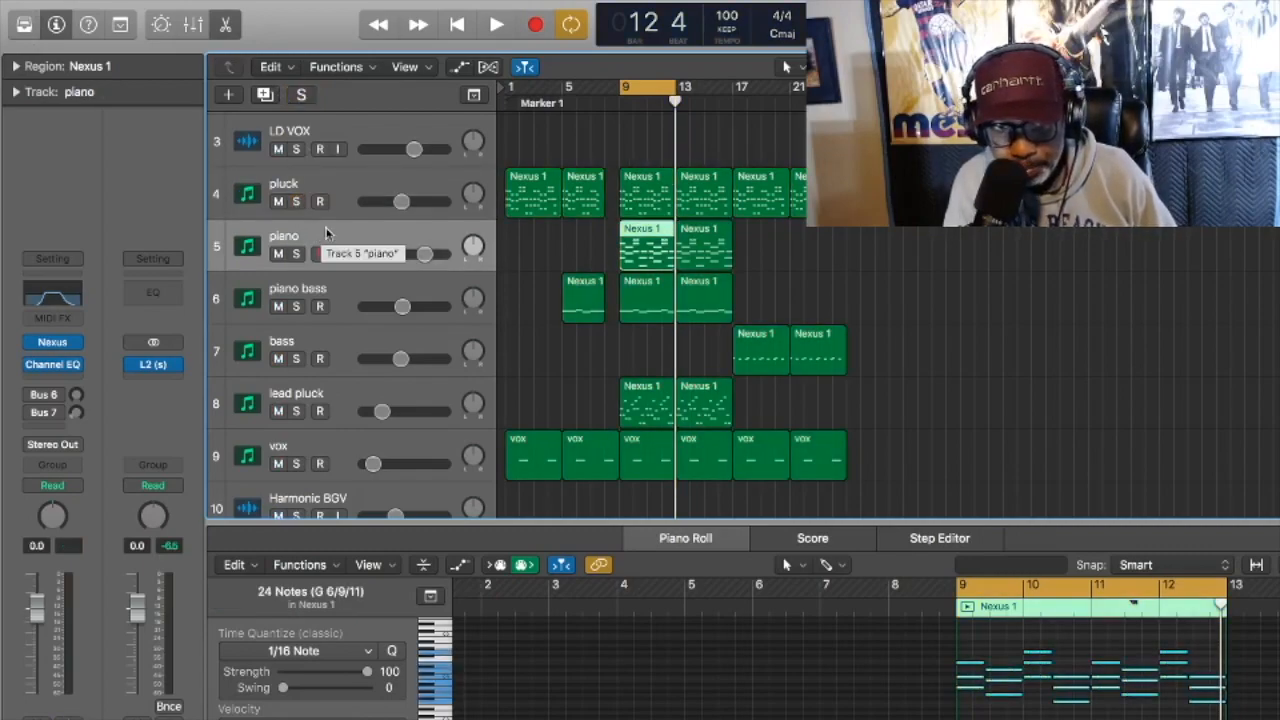
{"action": "left_click", "coordinate": [320, 252]}
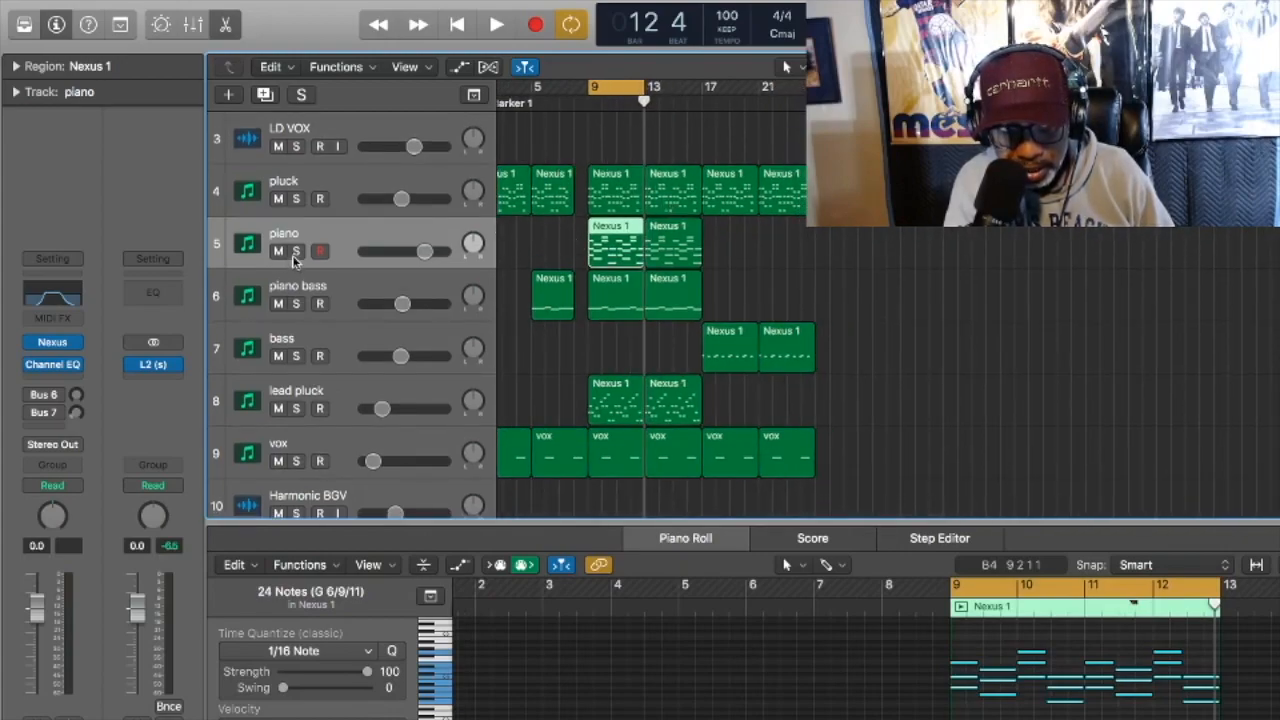
{"action": "left_click", "coordinate": [302, 252]}
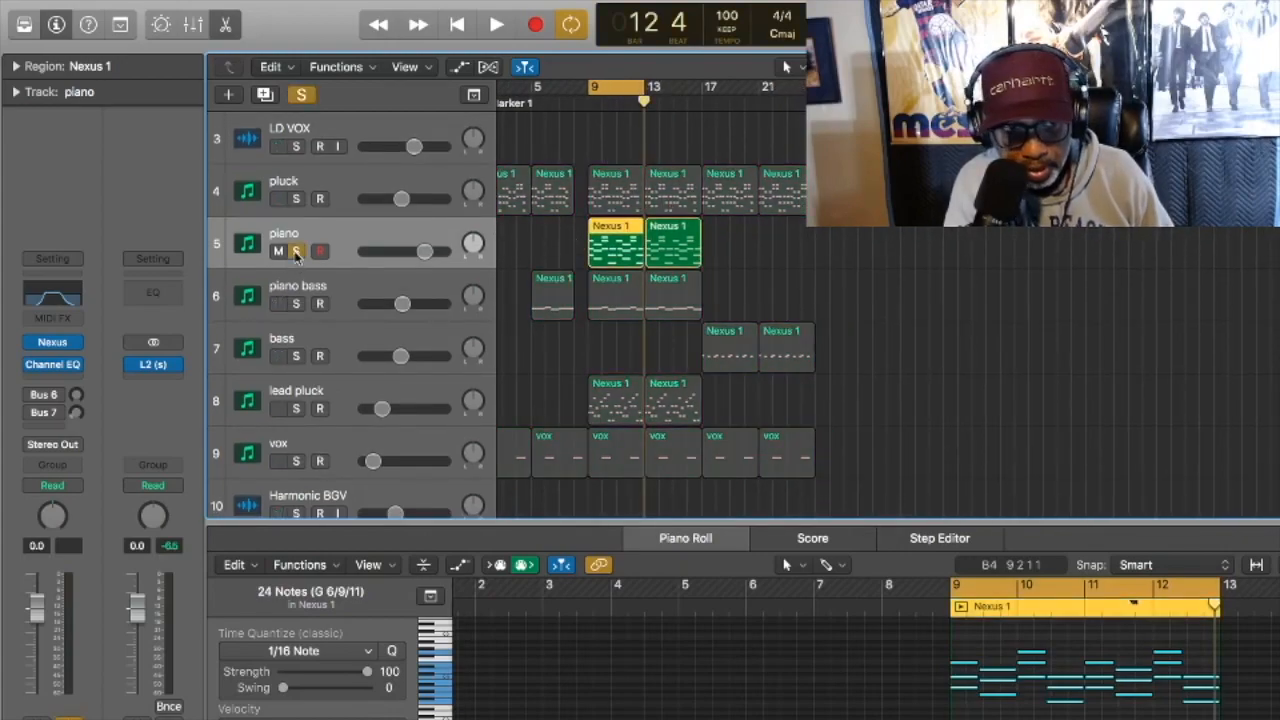
{"action": "double_click", "coordinate": [248, 244]}
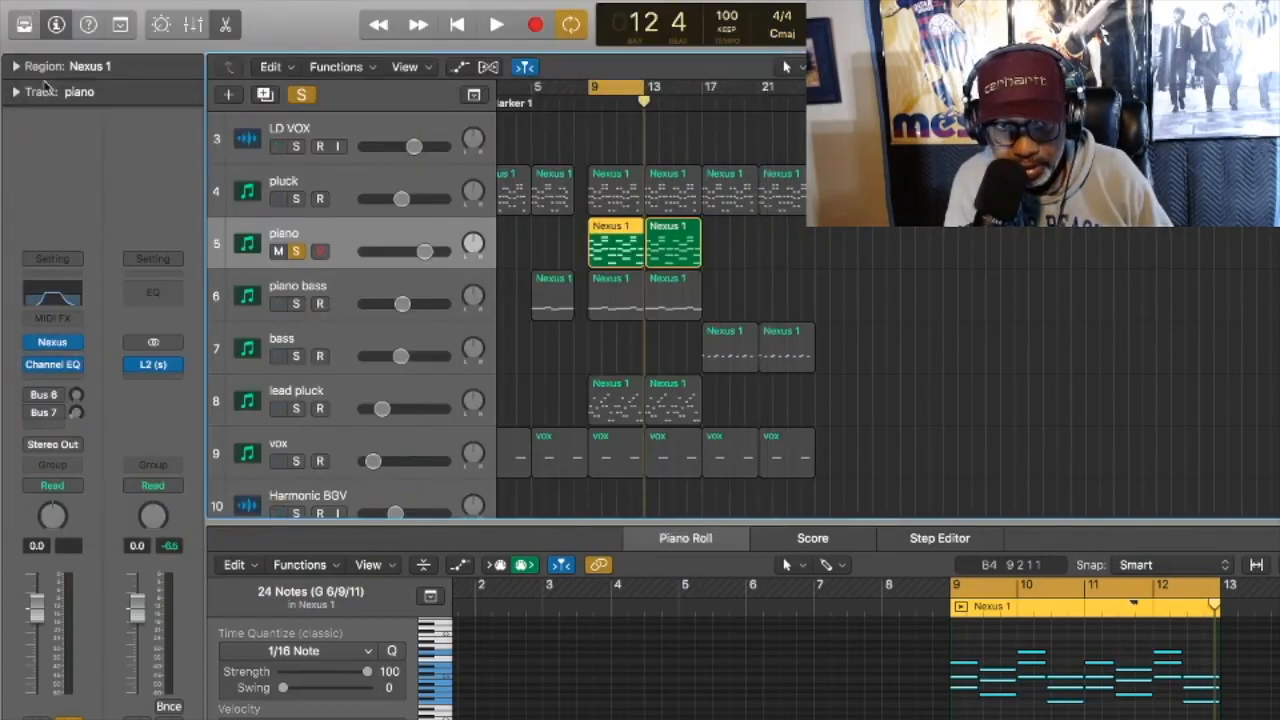
{"action": "left_click", "coordinate": [496, 24]}
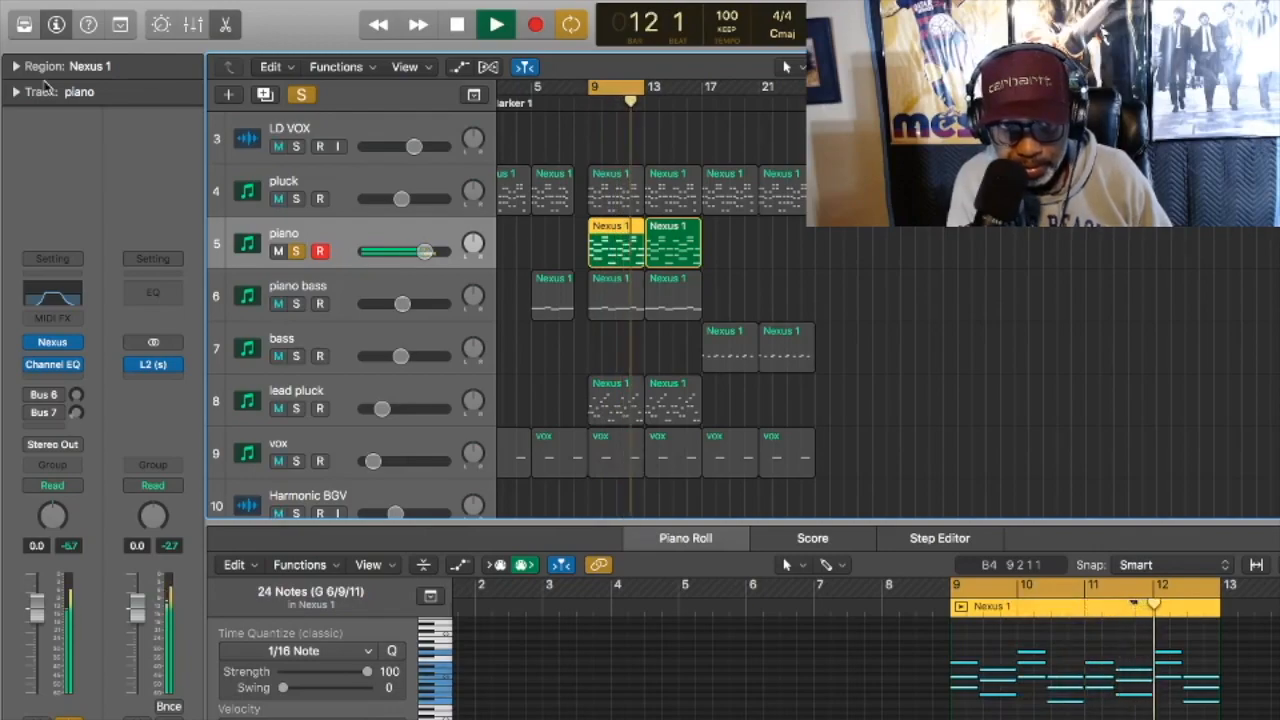
{"action": "left_click", "coordinate": [456, 24]}
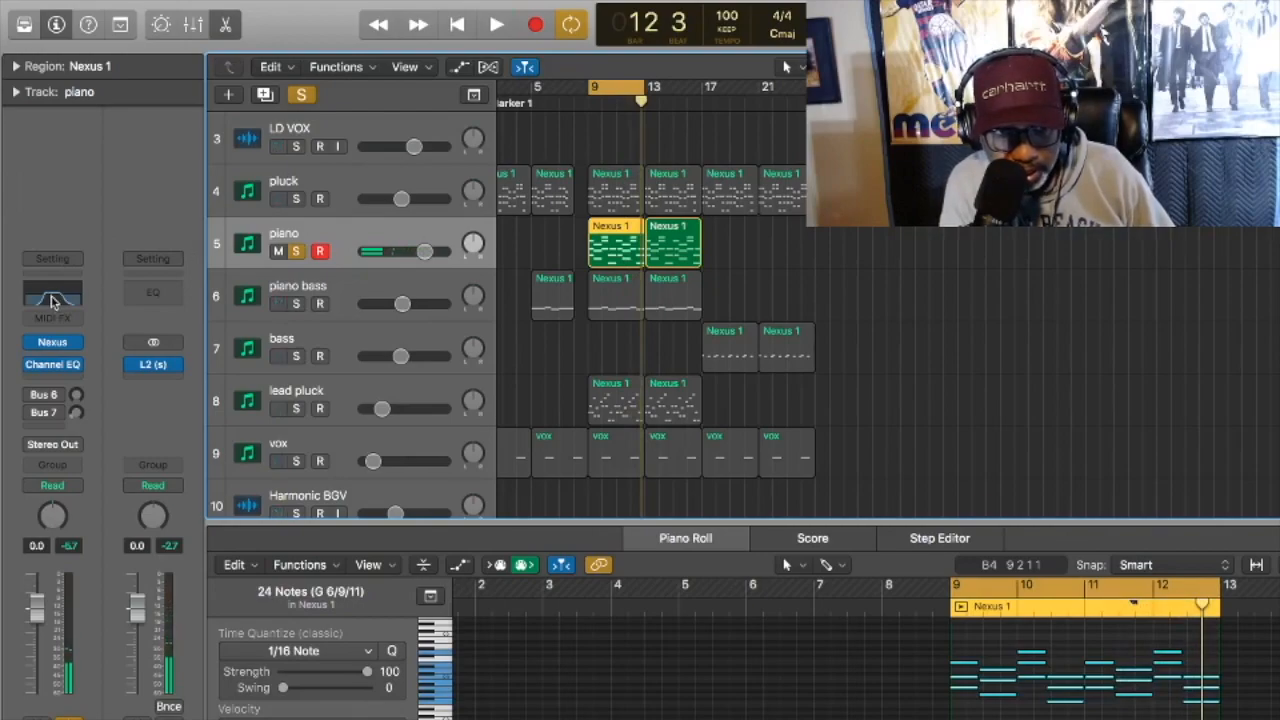
{"action": "left_click", "coordinate": [52, 364]}
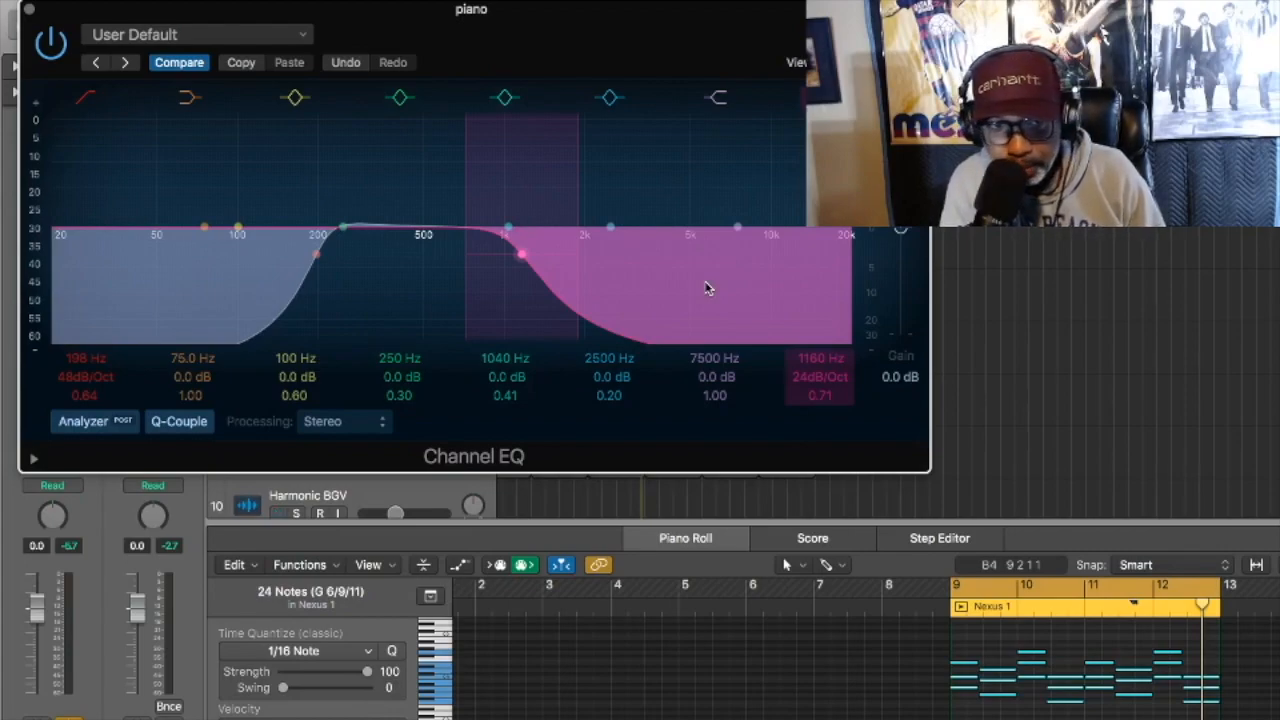
{"action": "left_click", "coordinate": [280, 512]}
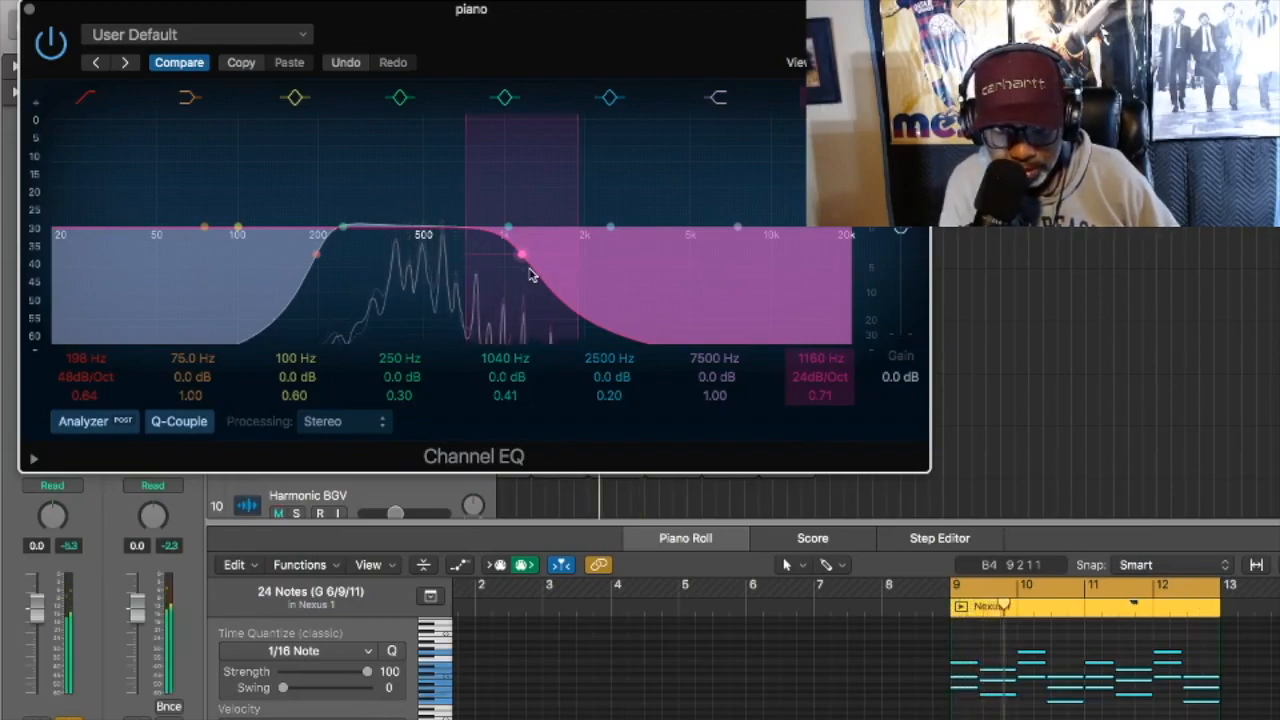
{"action": "left_click_drag", "start_coordinate": [520, 254], "coordinate": [498, 250]}
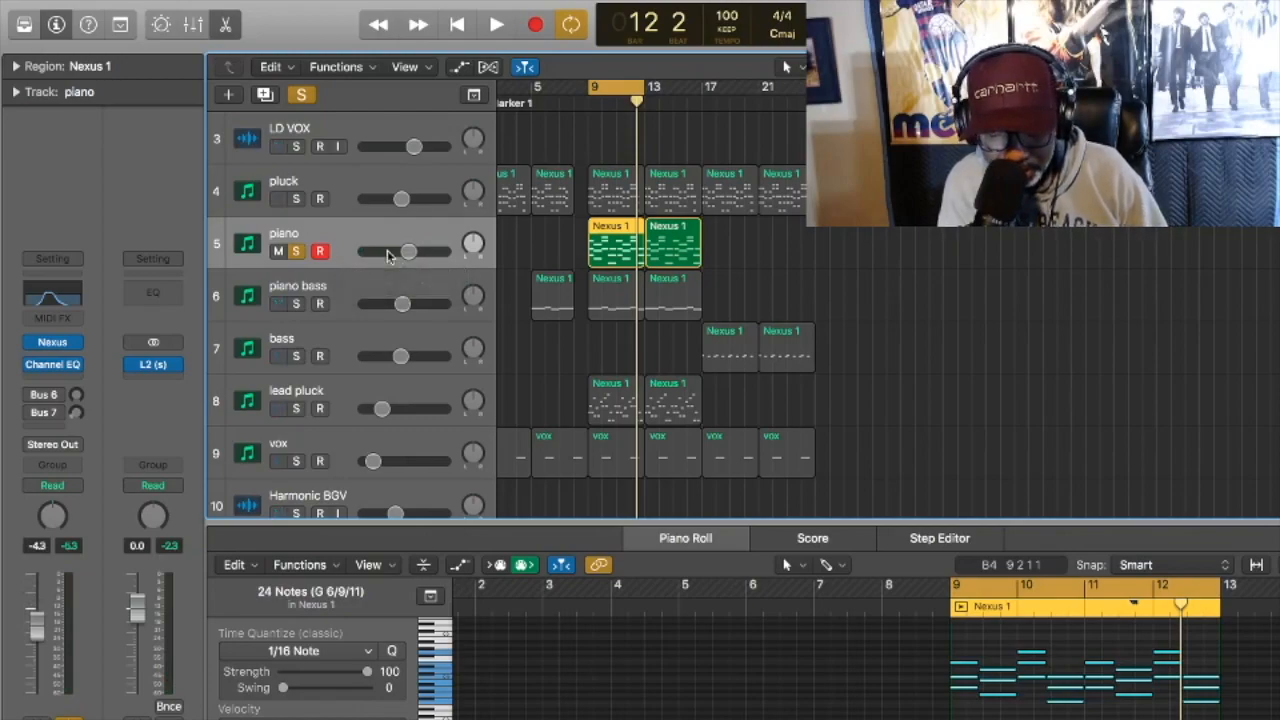
- Unsolo the piano, check the piano bass's Nexus Grandpiano preset, then solo and play piano bass
{"action": "left_click", "coordinate": [496, 24]}
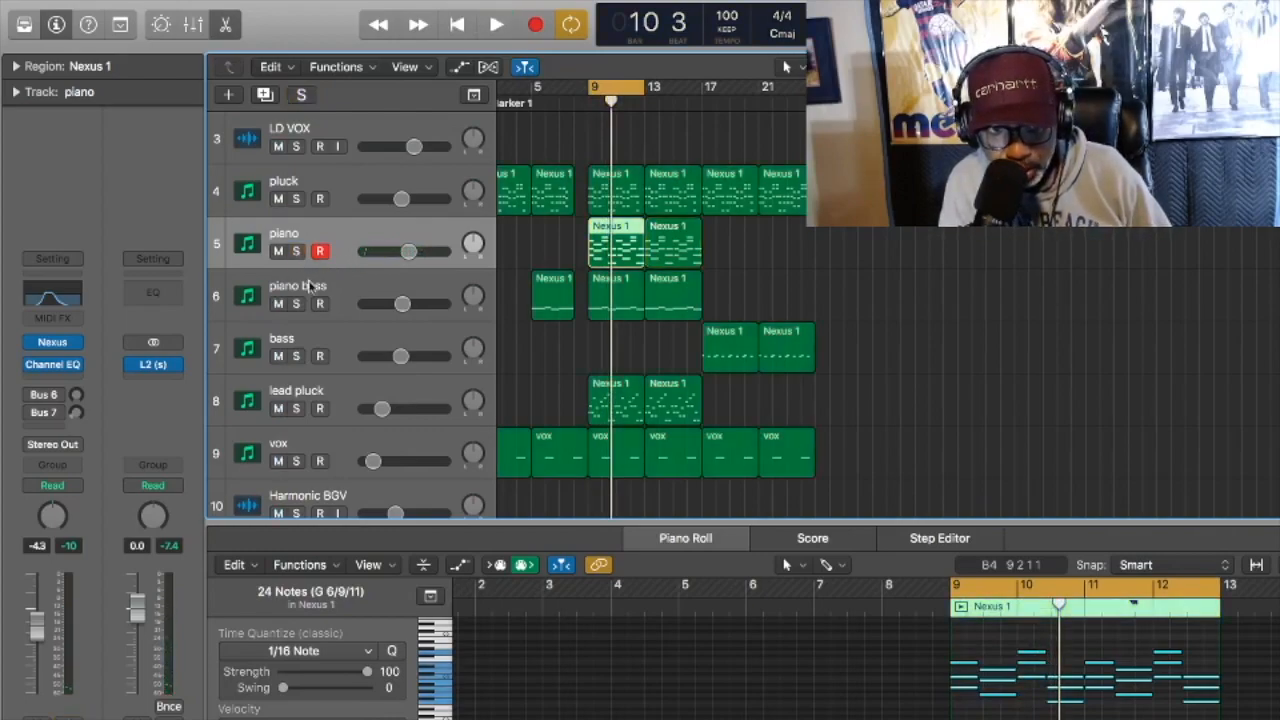
{"action": "left_click", "coordinate": [302, 304]}
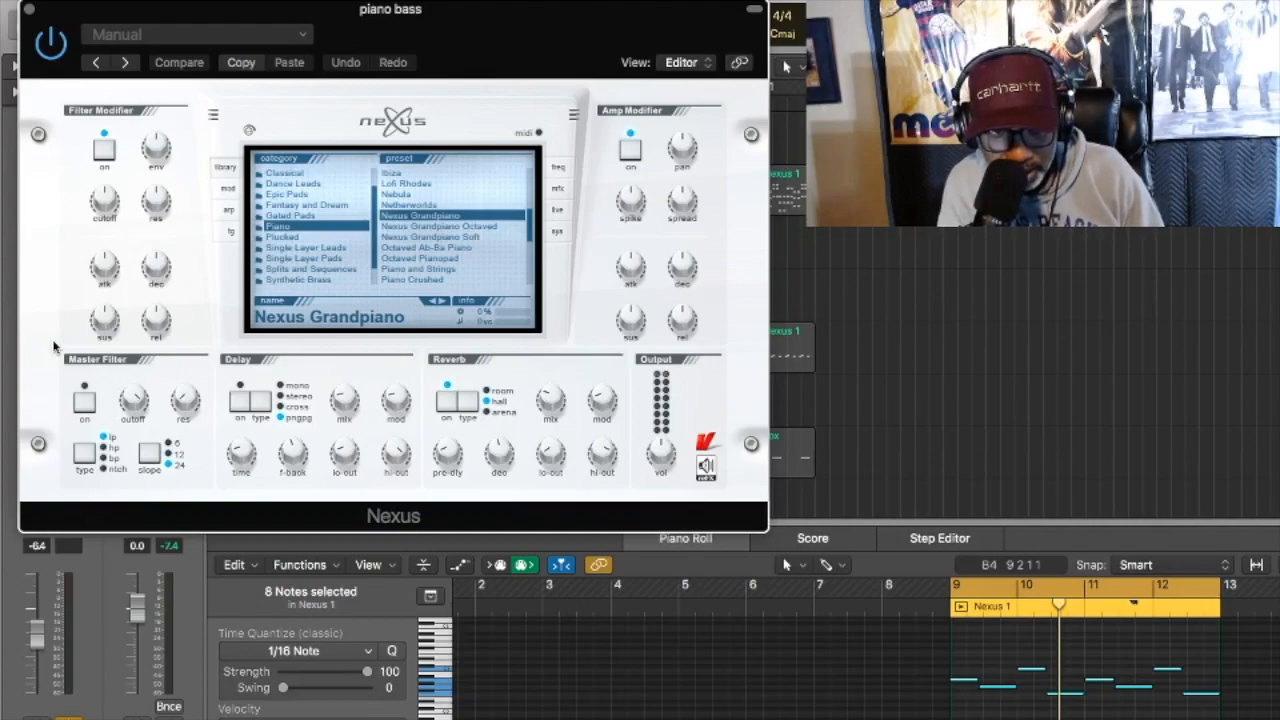
{"action": "mouse_move", "coordinate": [96, 230]}
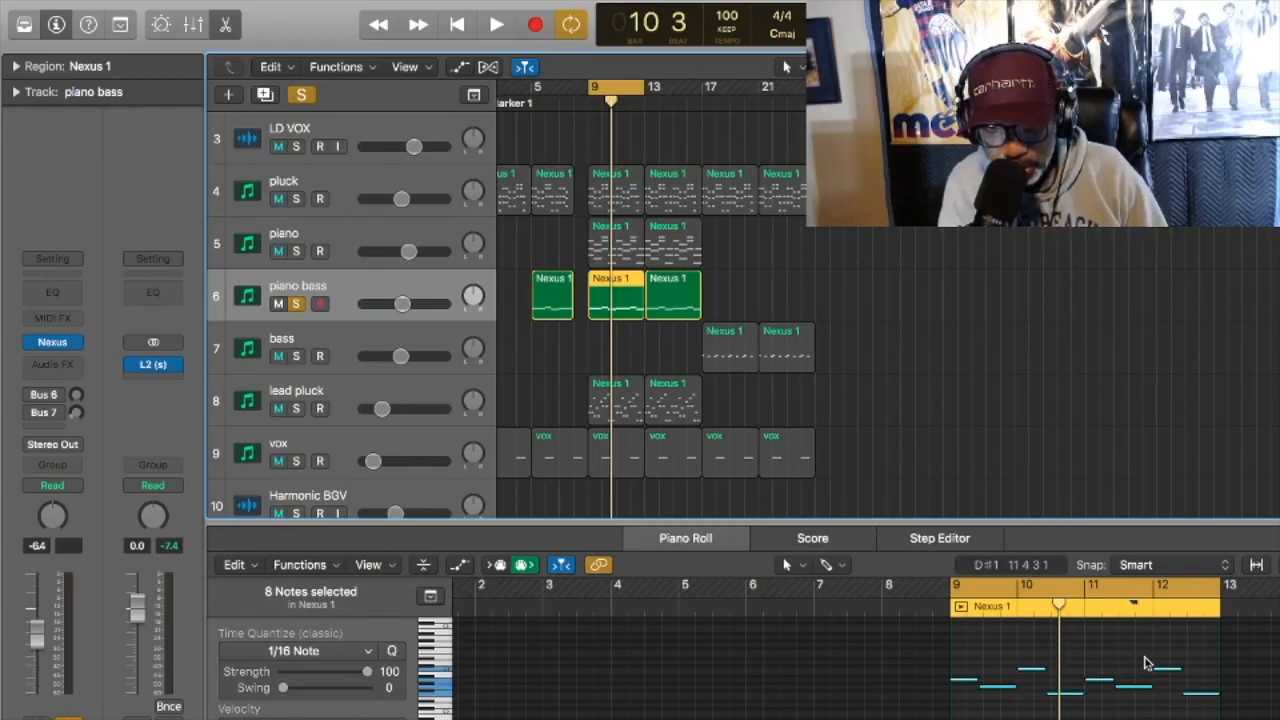
{"action": "left_click", "coordinate": [496, 24]}
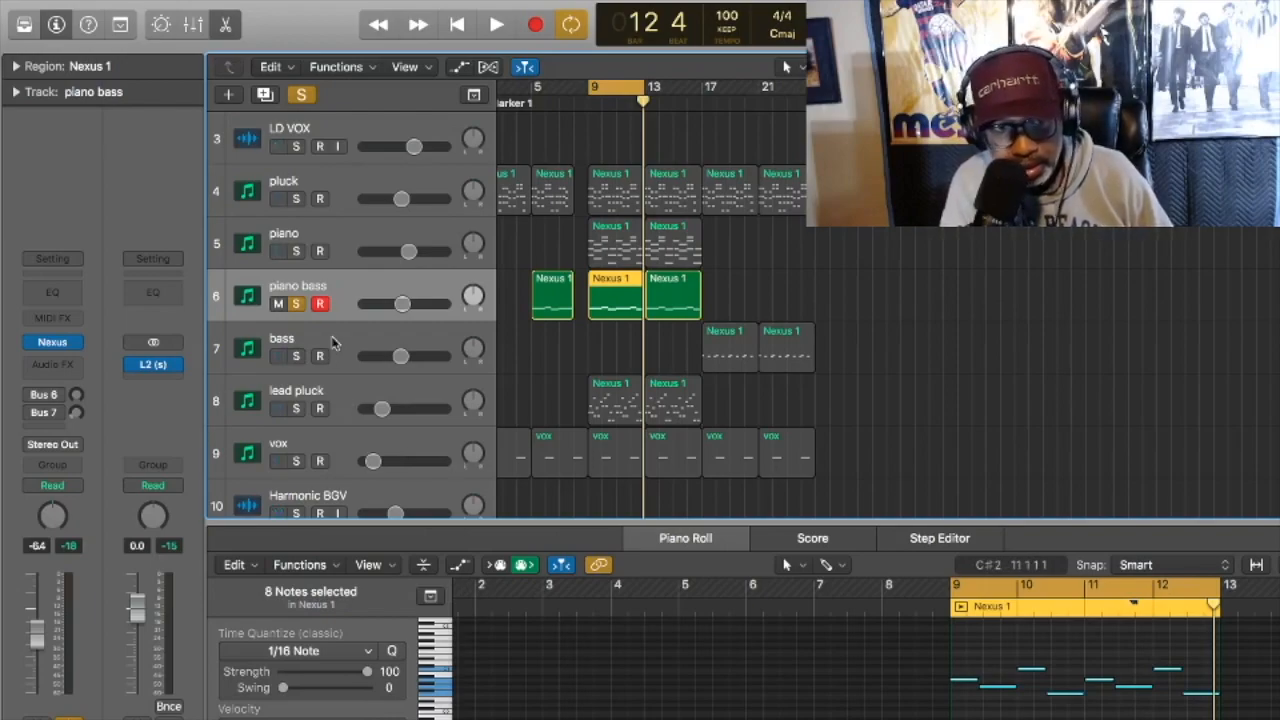
- Solo the bass track, then move the solo to the lead pluck track's Nexus 1 regions
{"action": "left_click", "coordinate": [282, 338]}
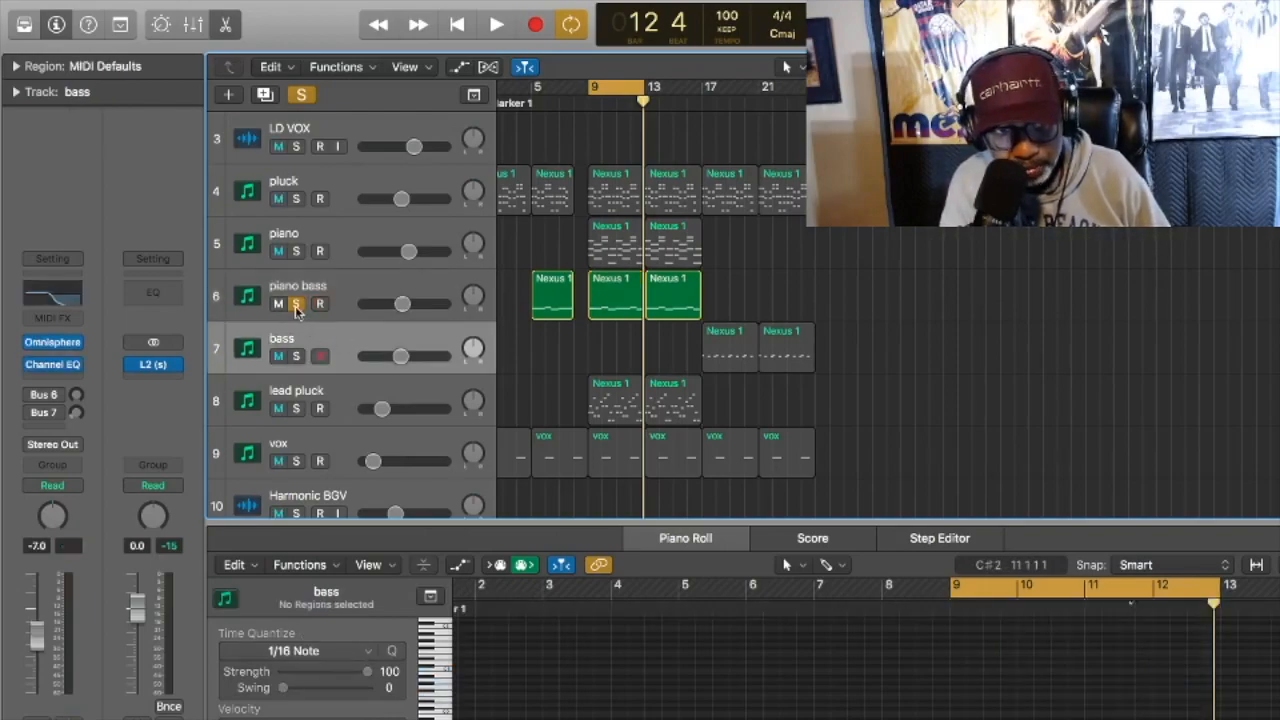
{"action": "left_click", "coordinate": [302, 356]}
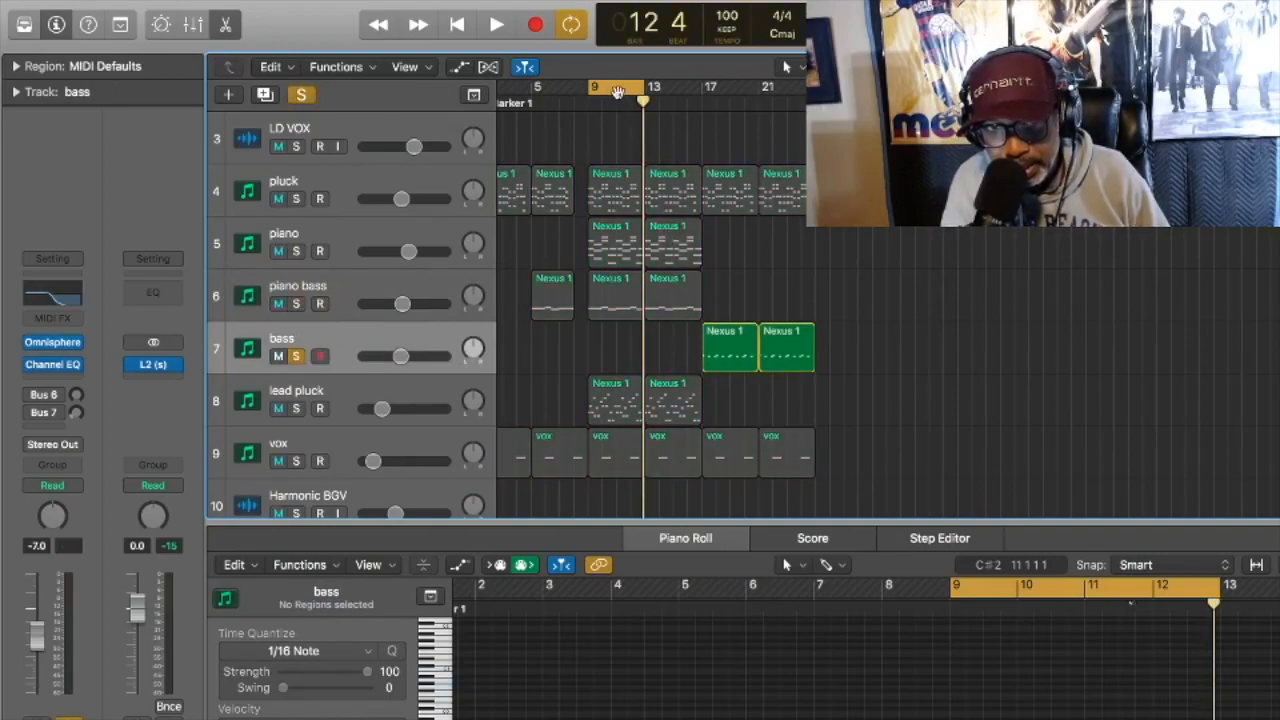
{"action": "left_click_drag", "start_coordinate": [596, 88], "coordinate": [730, 88]}
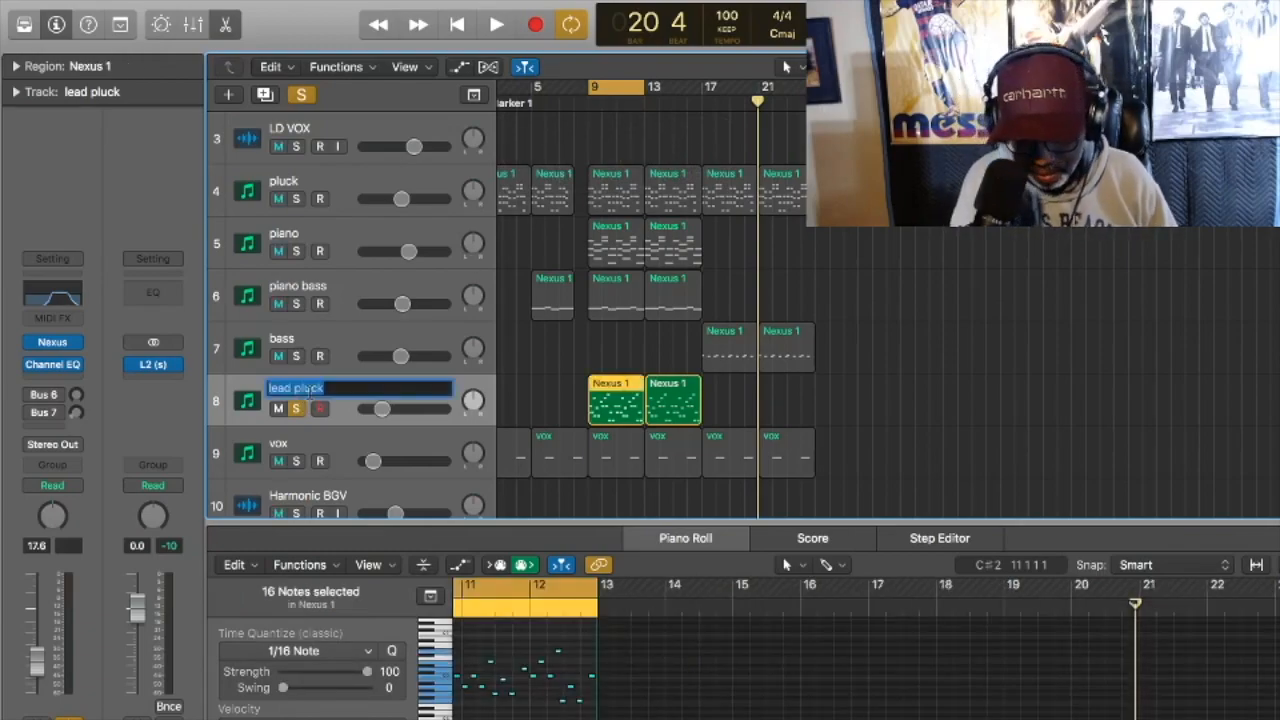
- Rename the lead pluck track 'melody', play it solo, then select the vox region
{"action": "type", "text": "melody"}
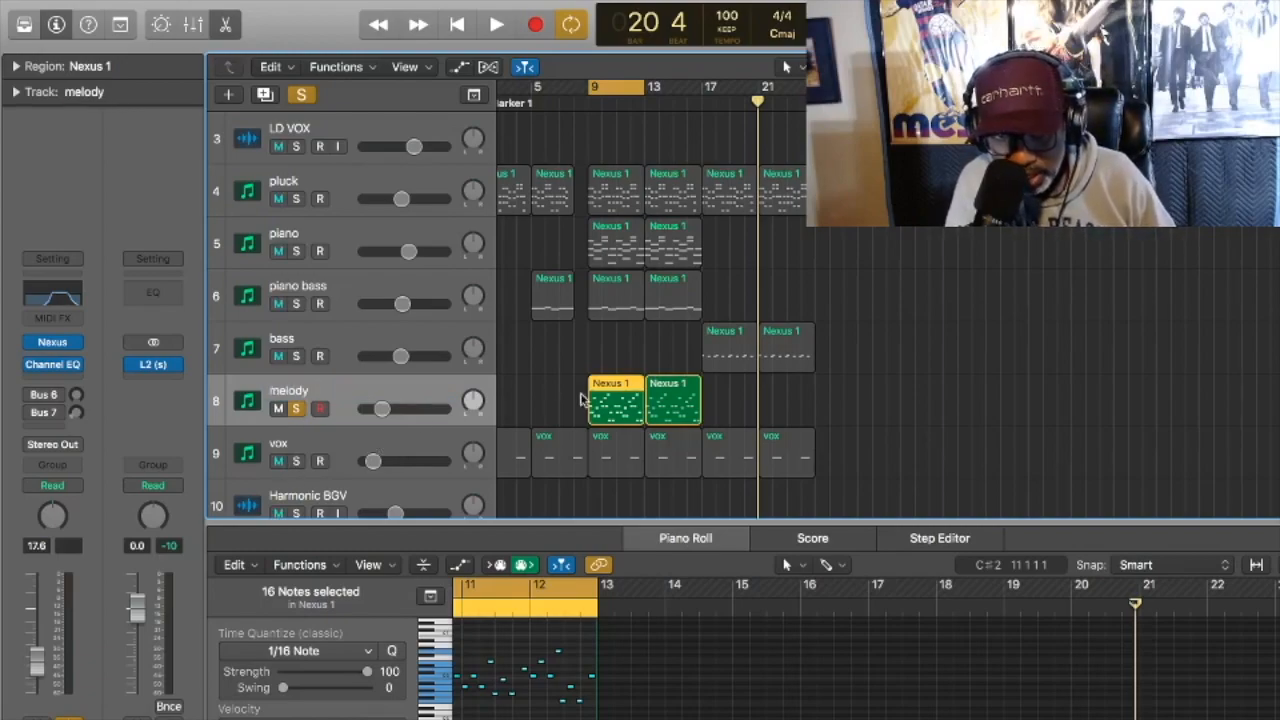
{"action": "mouse_move", "coordinate": [404, 408]}
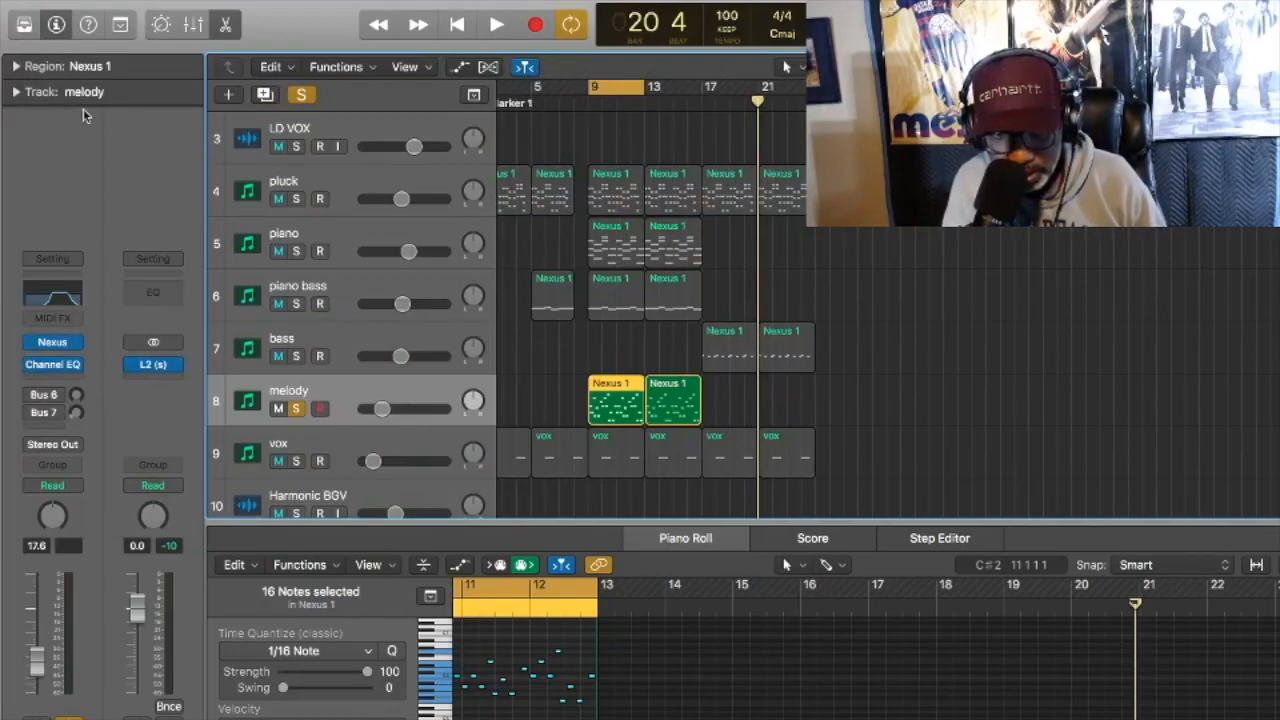
{"action": "left_click", "coordinate": [496, 24]}
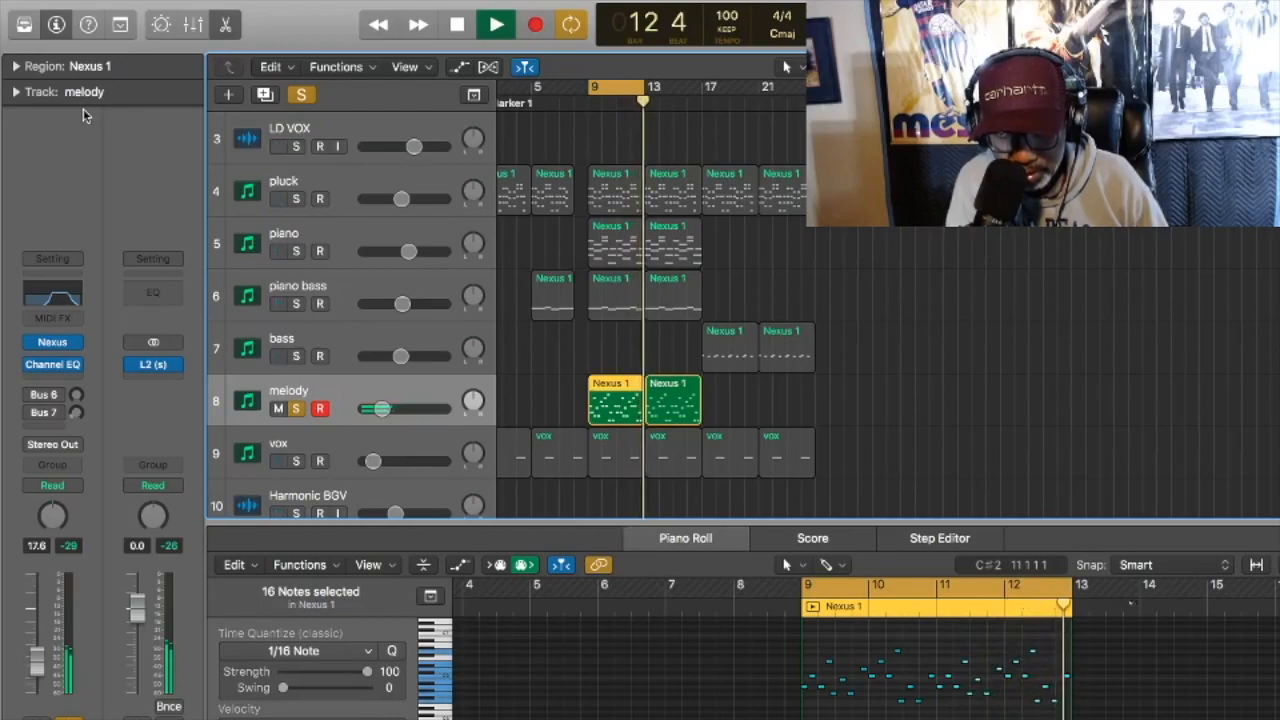
{"action": "left_click", "coordinate": [456, 24]}
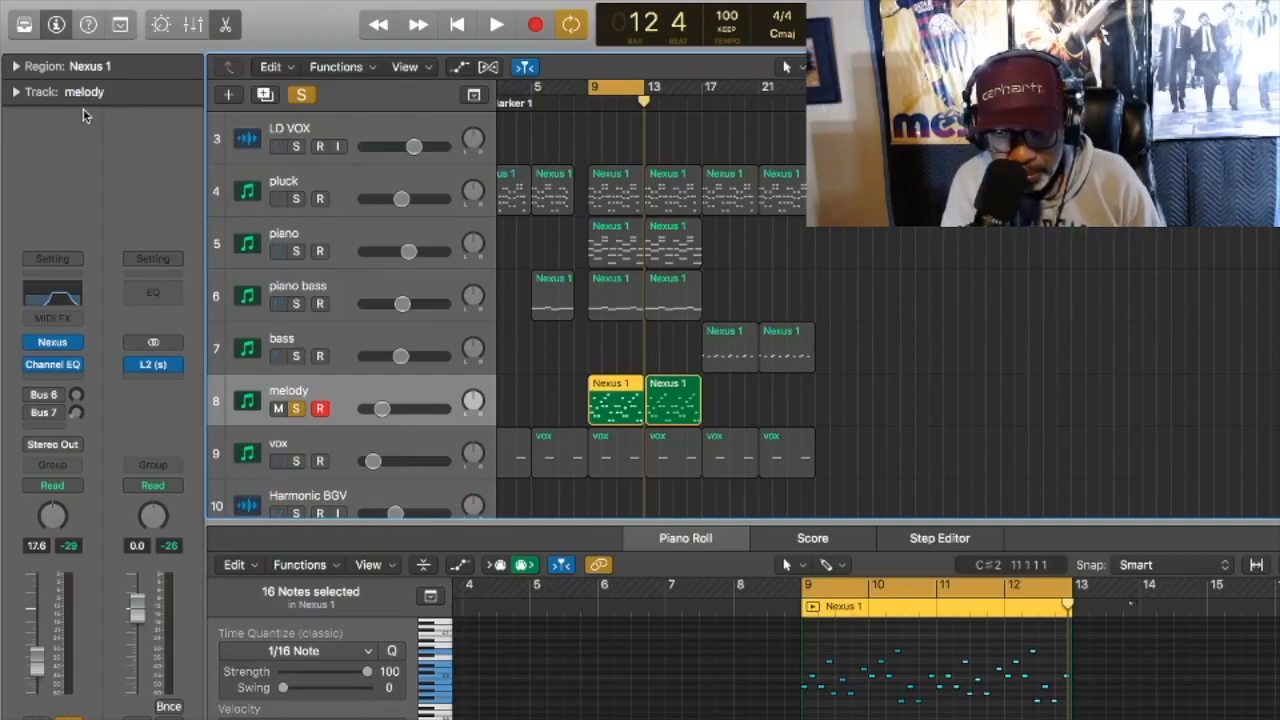
{"action": "left_click", "coordinate": [278, 146]}
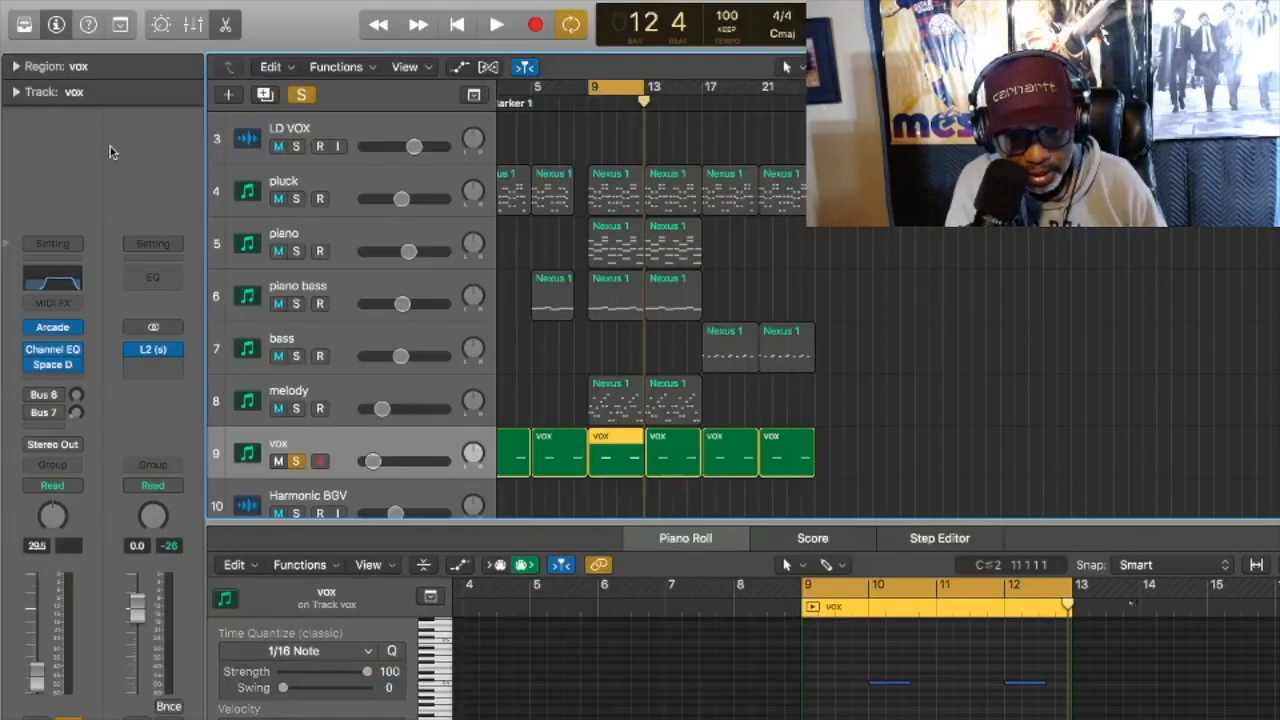
- Play the soloed vox part, then hide the Piano Roll to reveal the drum tracks
{"action": "left_click", "coordinate": [496, 24]}
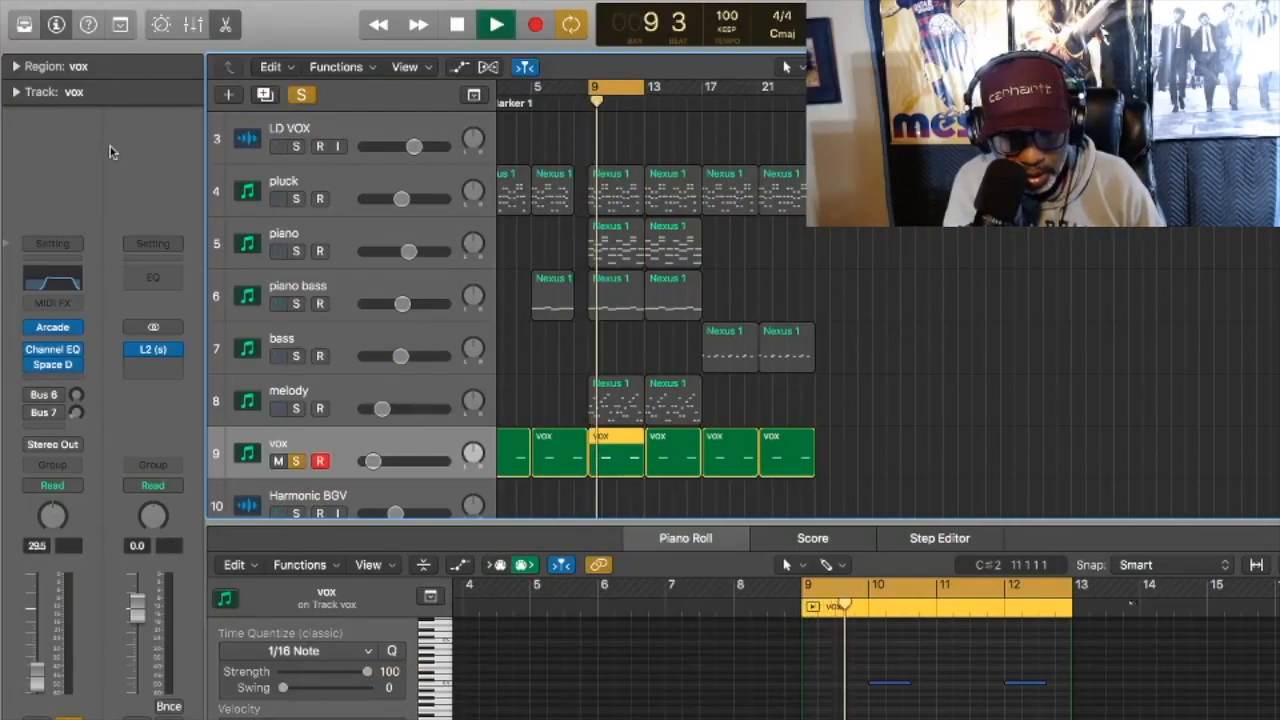
{"action": "left_click", "coordinate": [496, 24]}
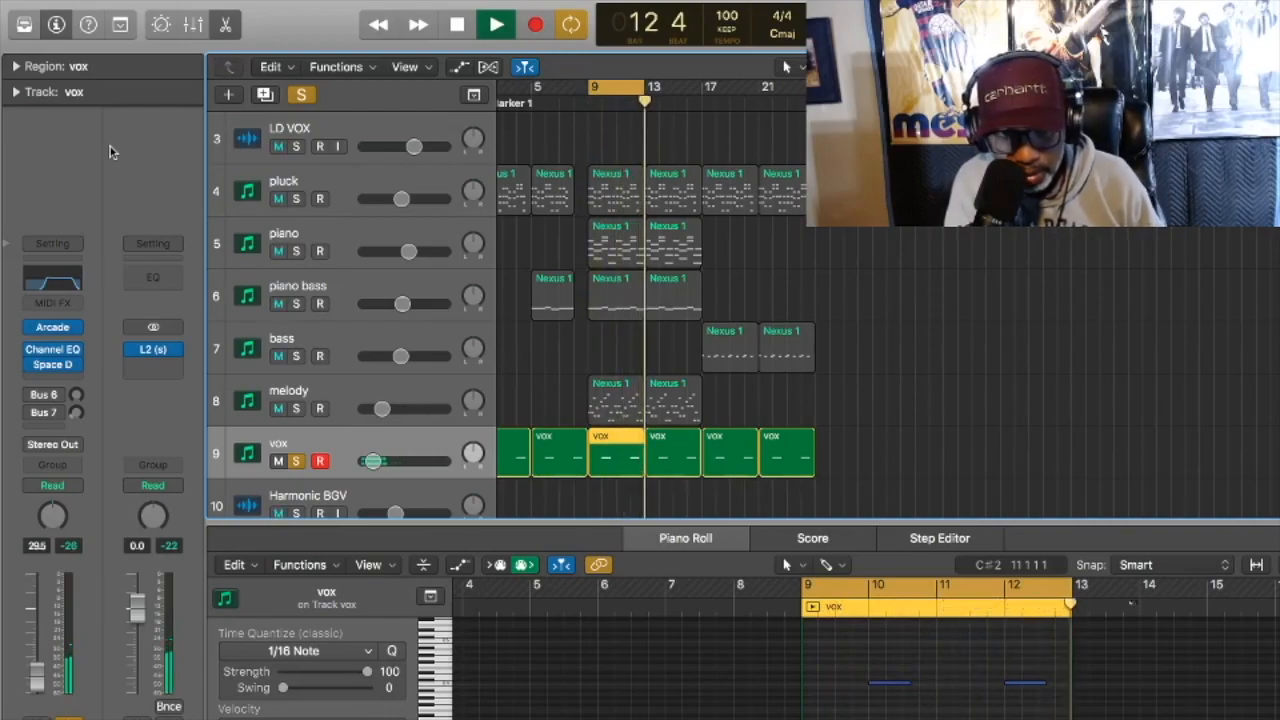
{"action": "left_click", "coordinate": [456, 24]}
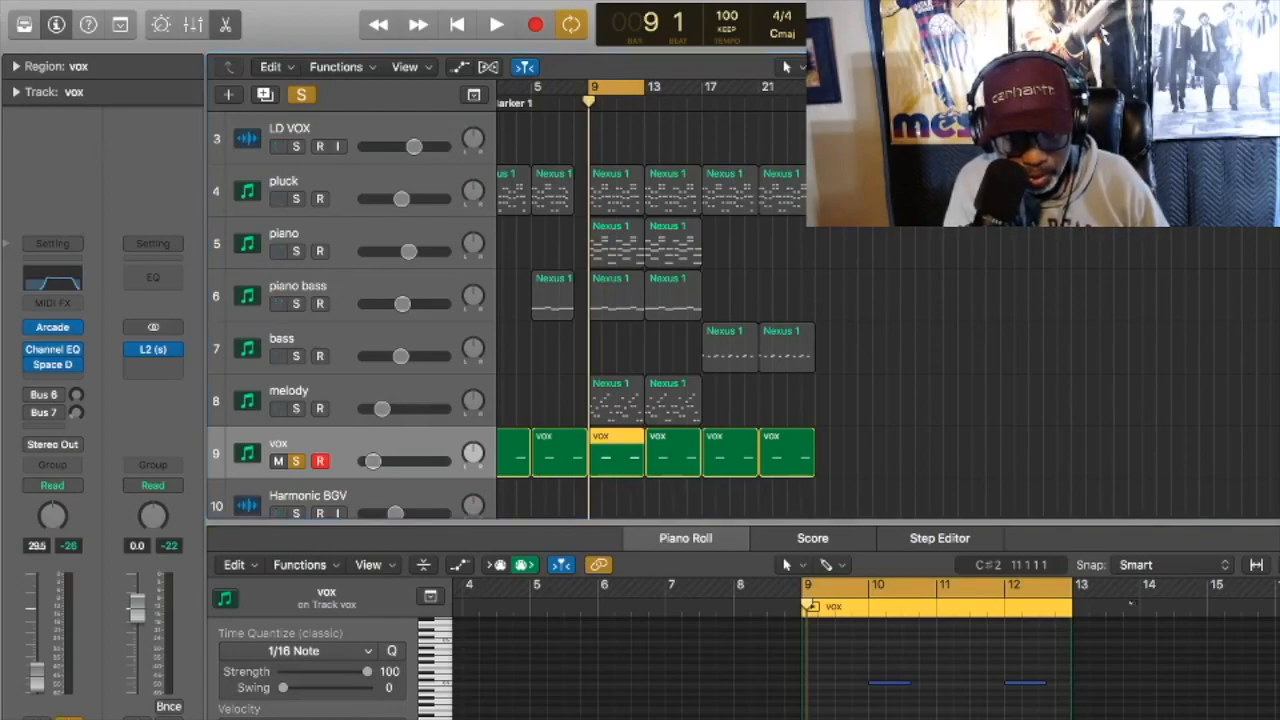
{"action": "left_click", "coordinate": [300, 94]}
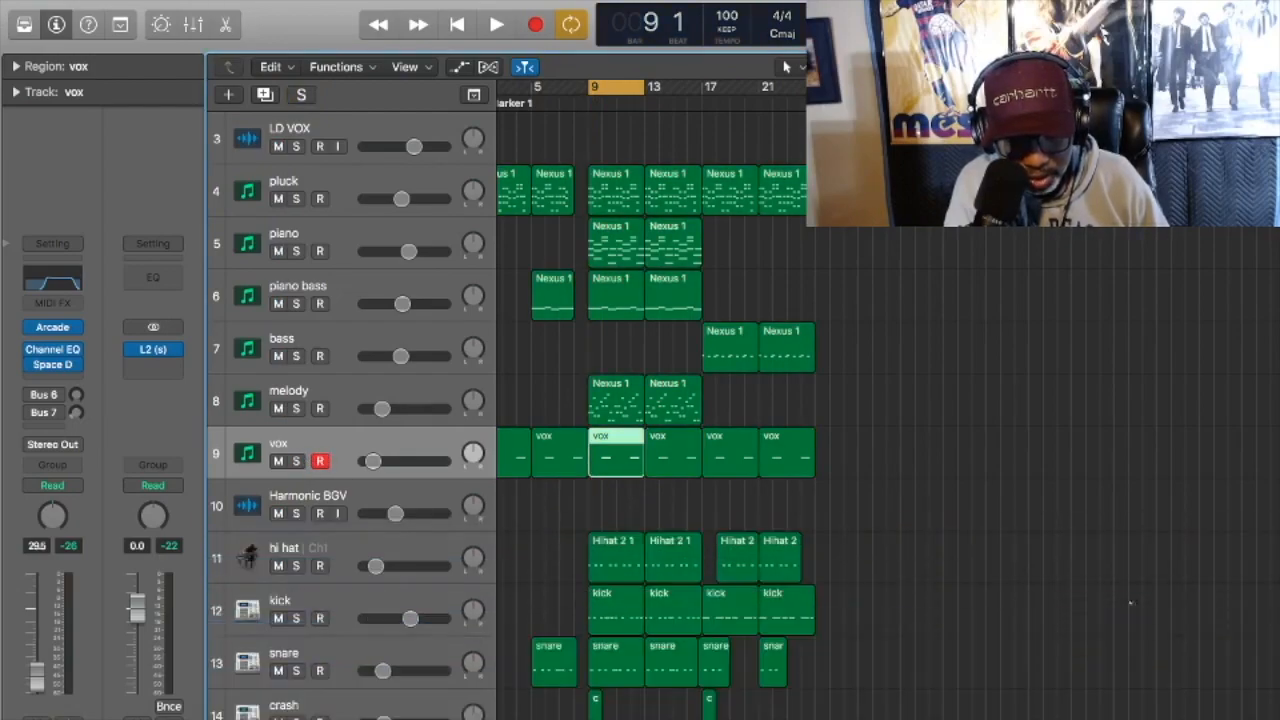
- Move Harmonic BGV below the rev crash track and solo the hi hat track
{"action": "left_click", "coordinate": [280, 600]}
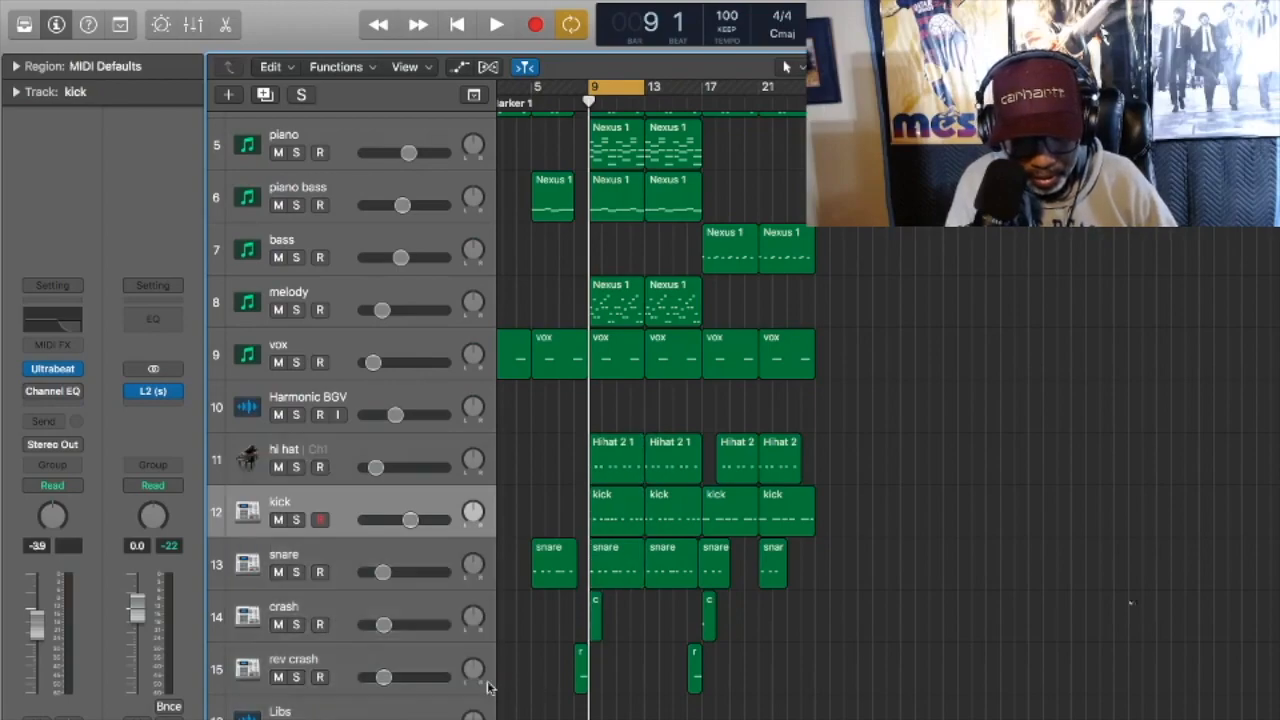
{"action": "mouse_move", "coordinate": [310, 508]}
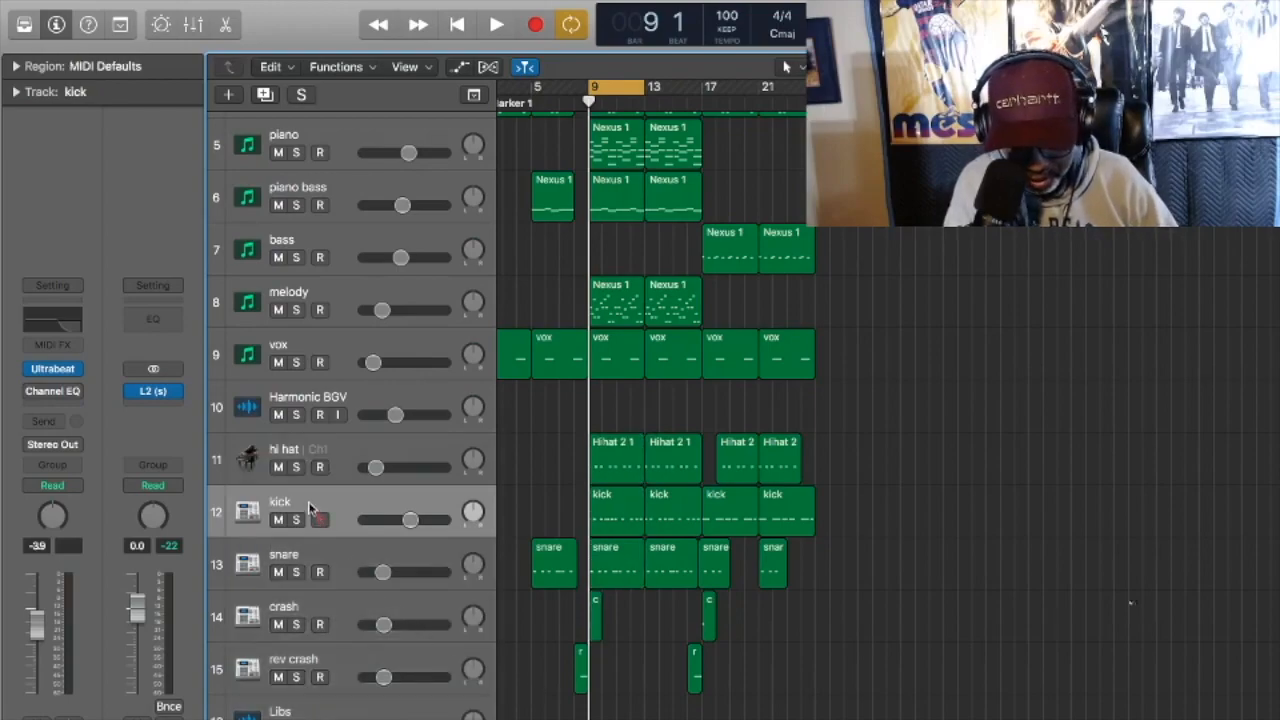
{"action": "left_click", "coordinate": [616, 456]}
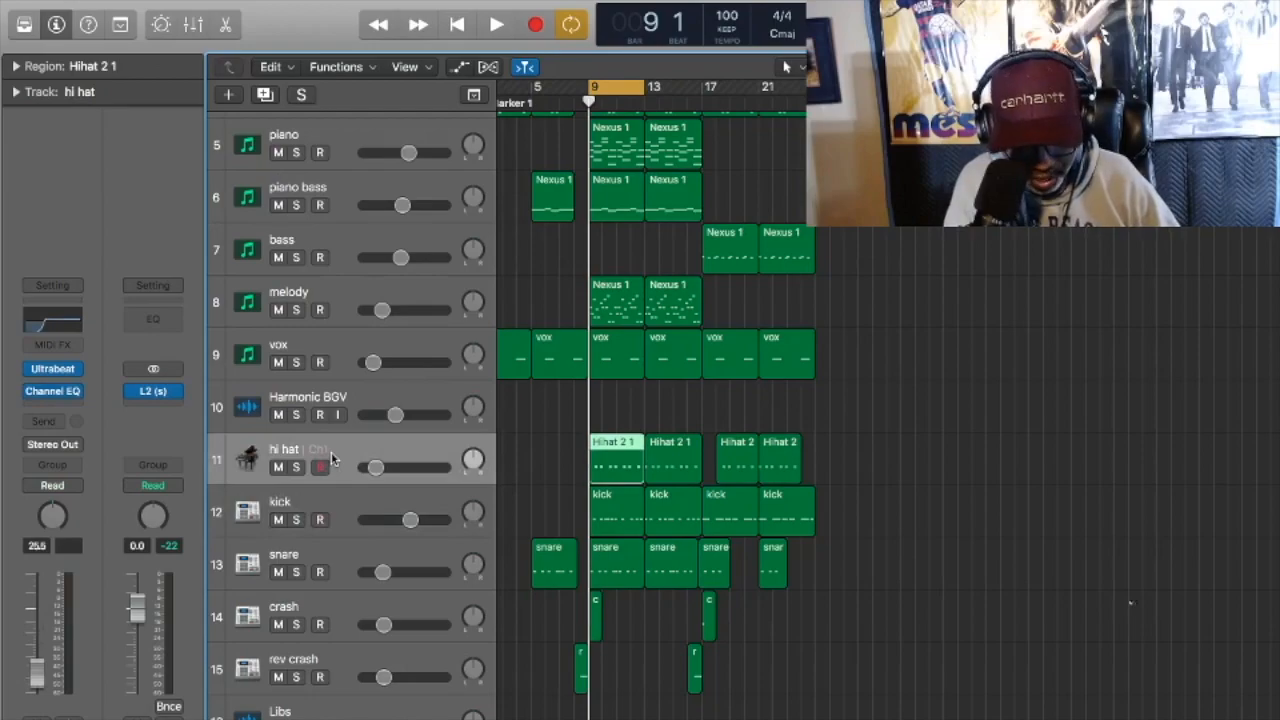
{"action": "left_click", "coordinate": [616, 510]}
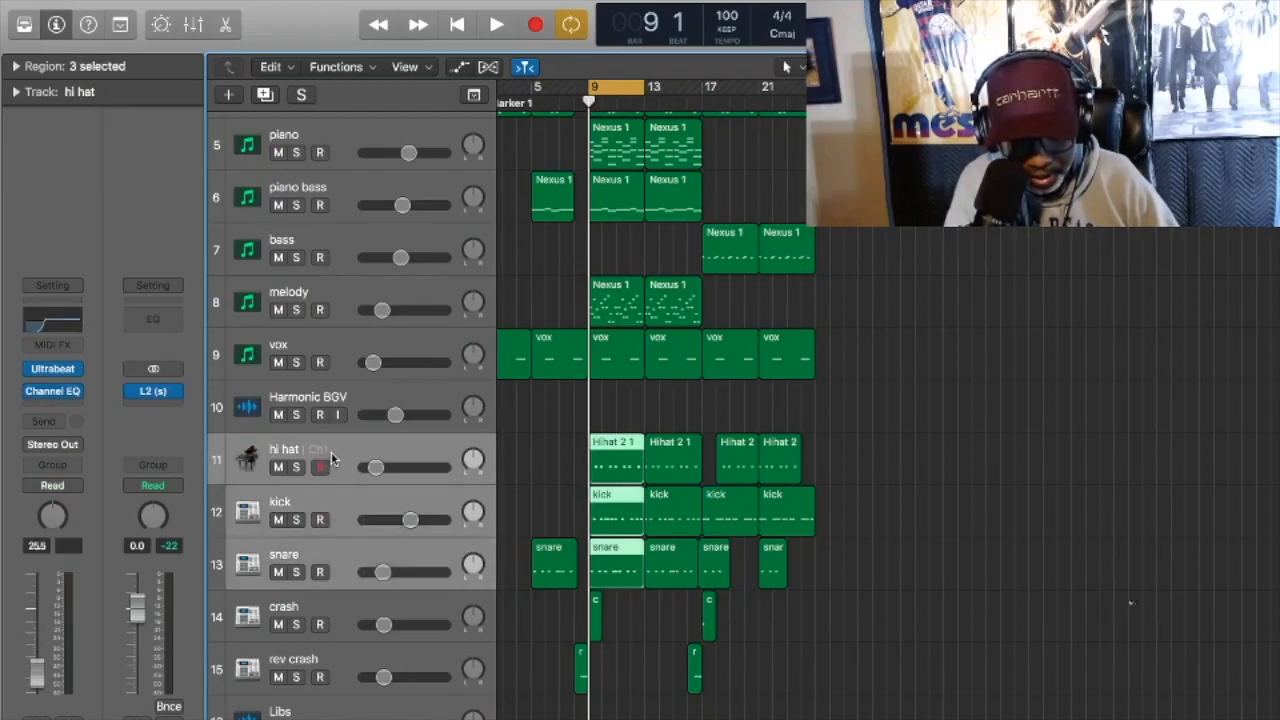
{"action": "left_click", "coordinate": [596, 616]}
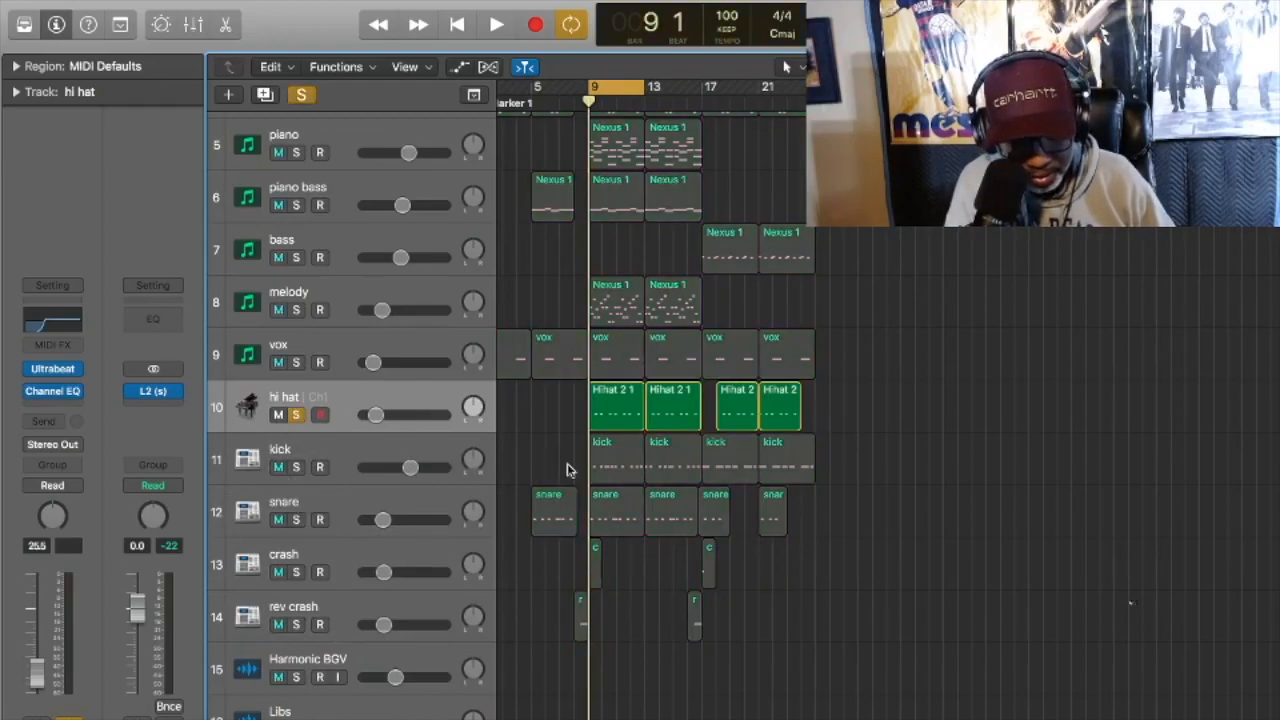
- Play the soloed Hihat 2 1 pattern, then switch to the kick track's region
{"action": "left_click", "coordinate": [616, 404]}
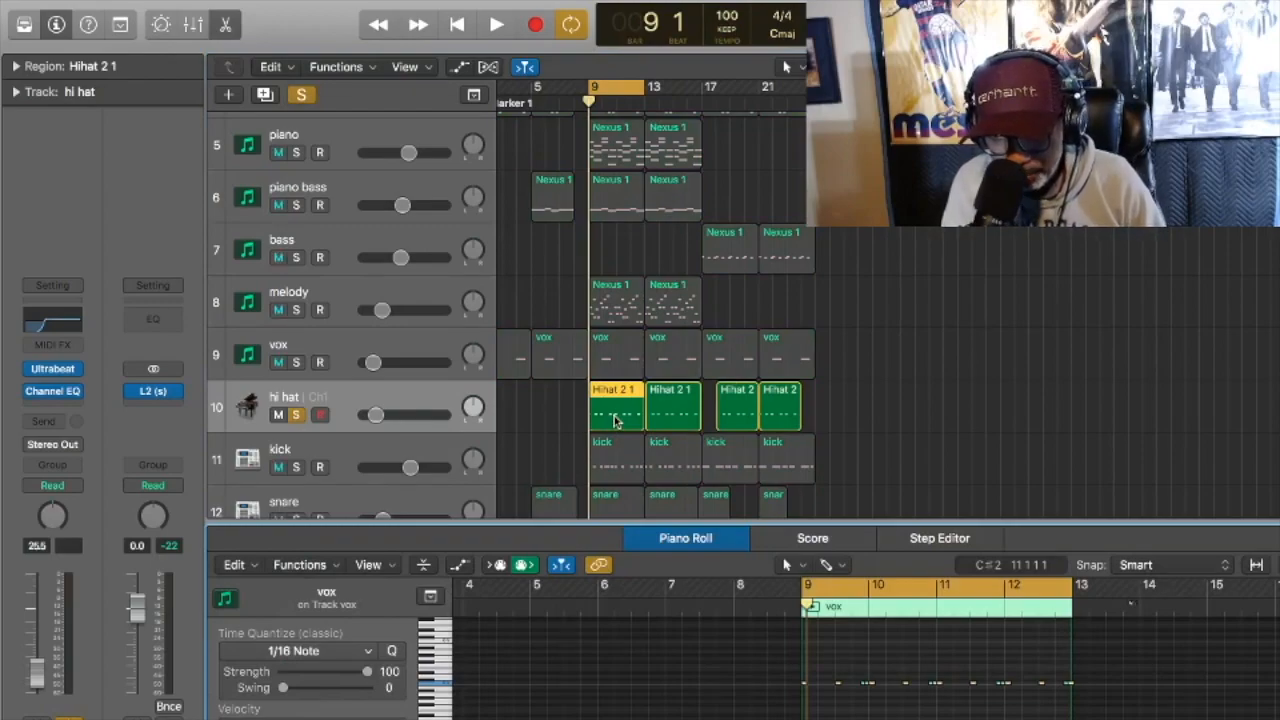
{"action": "left_click", "coordinate": [496, 24]}
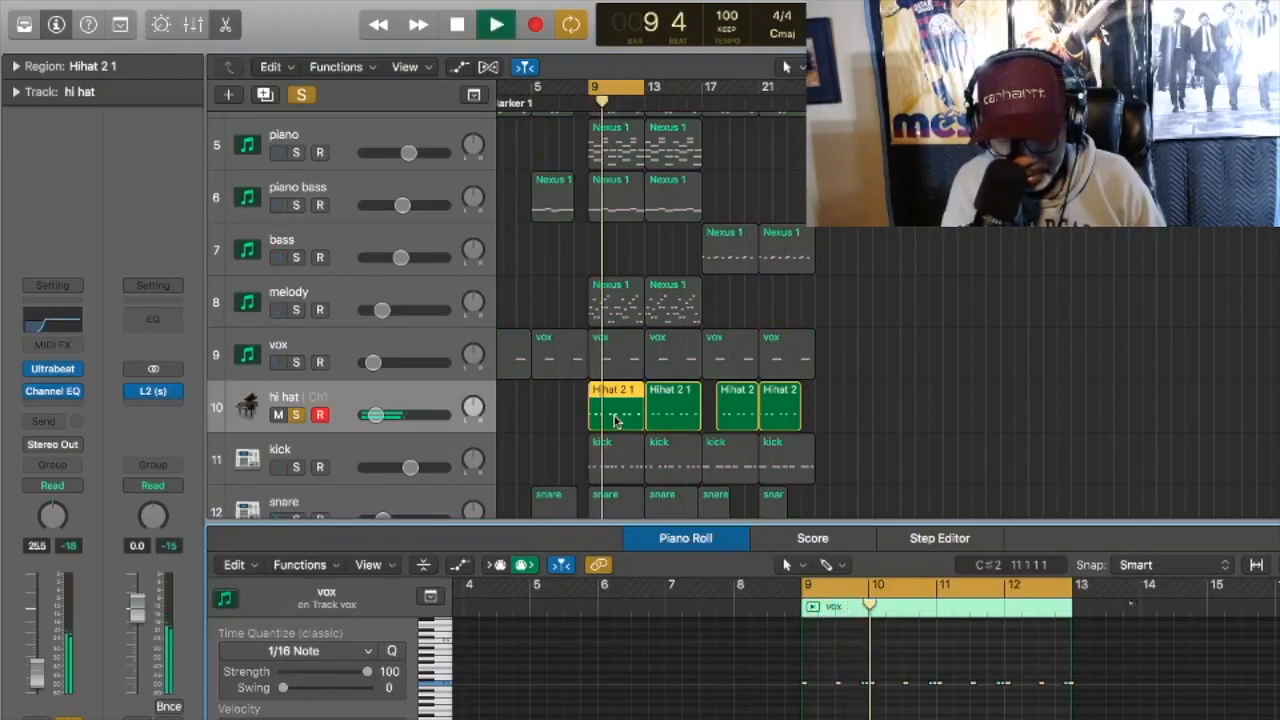
{"action": "left_click", "coordinate": [496, 24]}
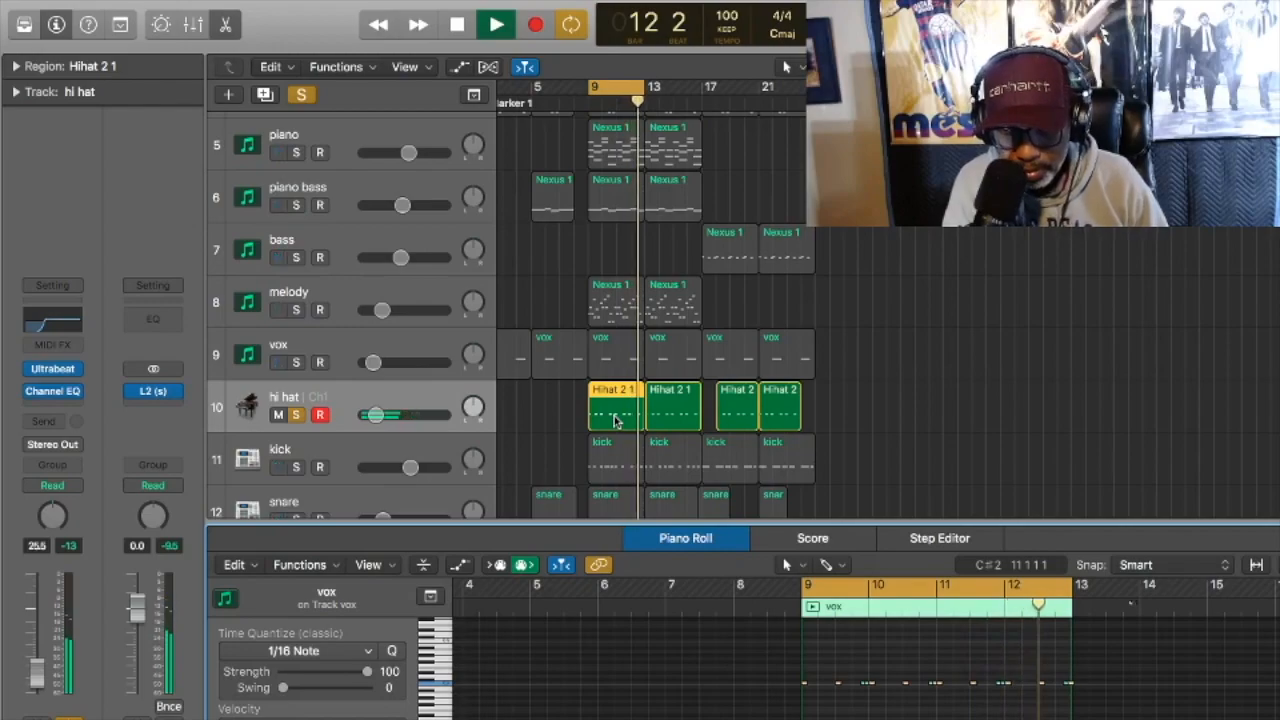
{"action": "left_click", "coordinate": [456, 24]}
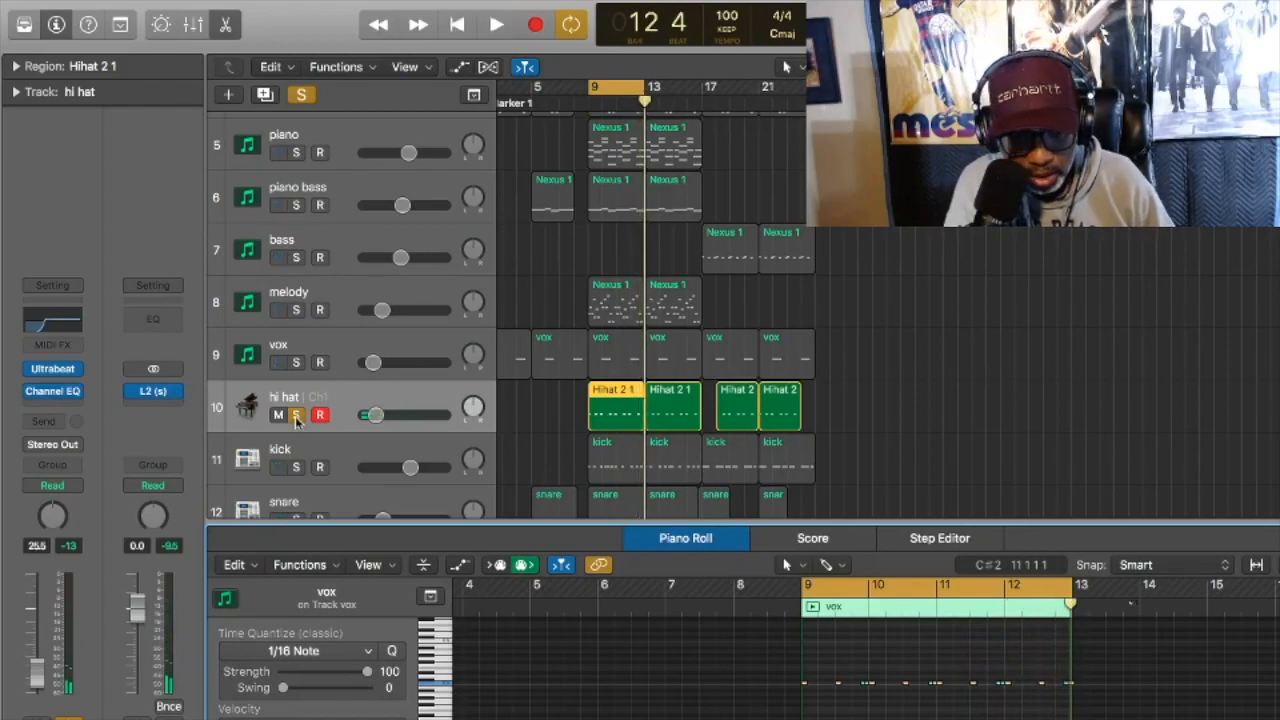
{"action": "left_click", "coordinate": [658, 458]}
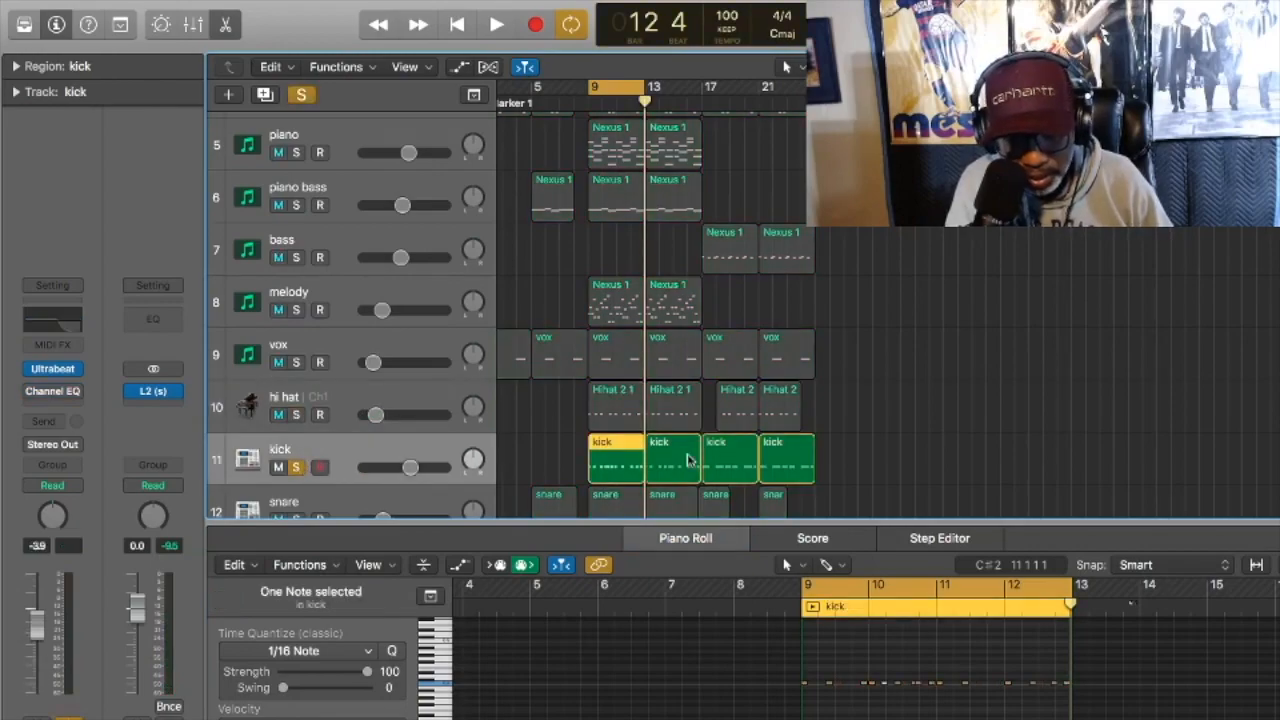
- Play the soloed kick pattern, then switch to the snare track's region
{"action": "left_click", "coordinate": [496, 24]}
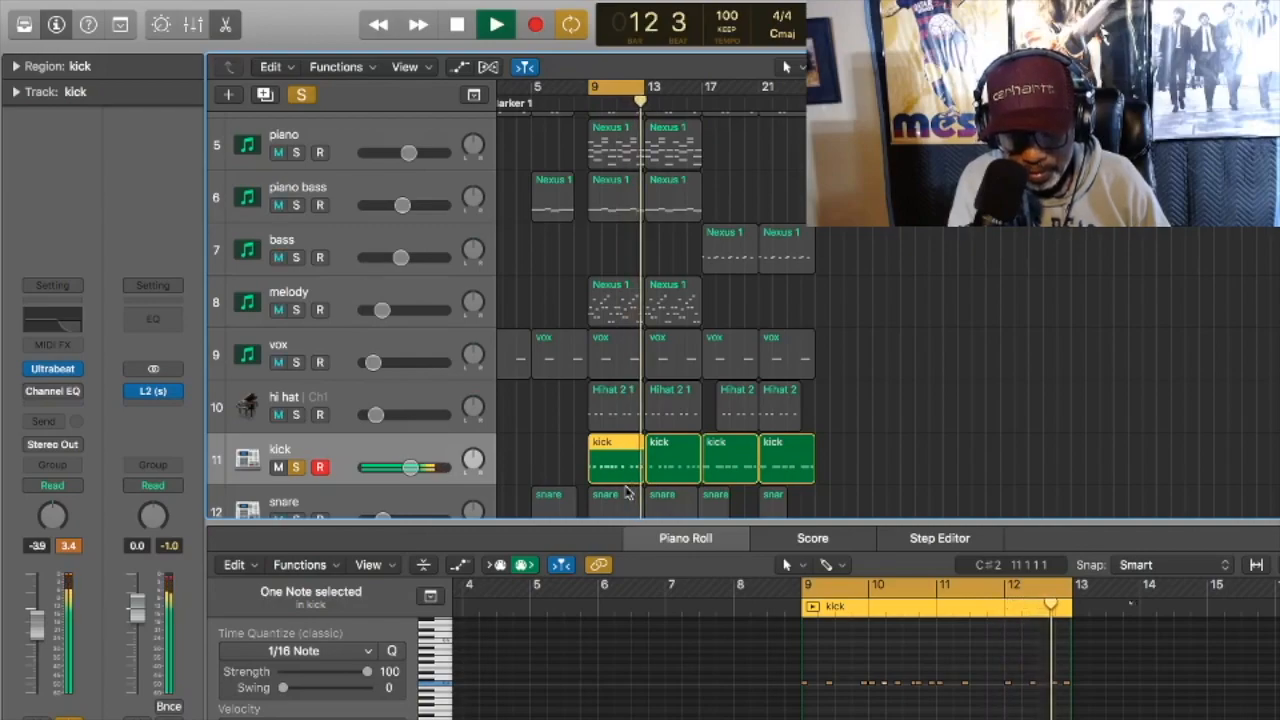
{"action": "left_click", "coordinate": [456, 24]}
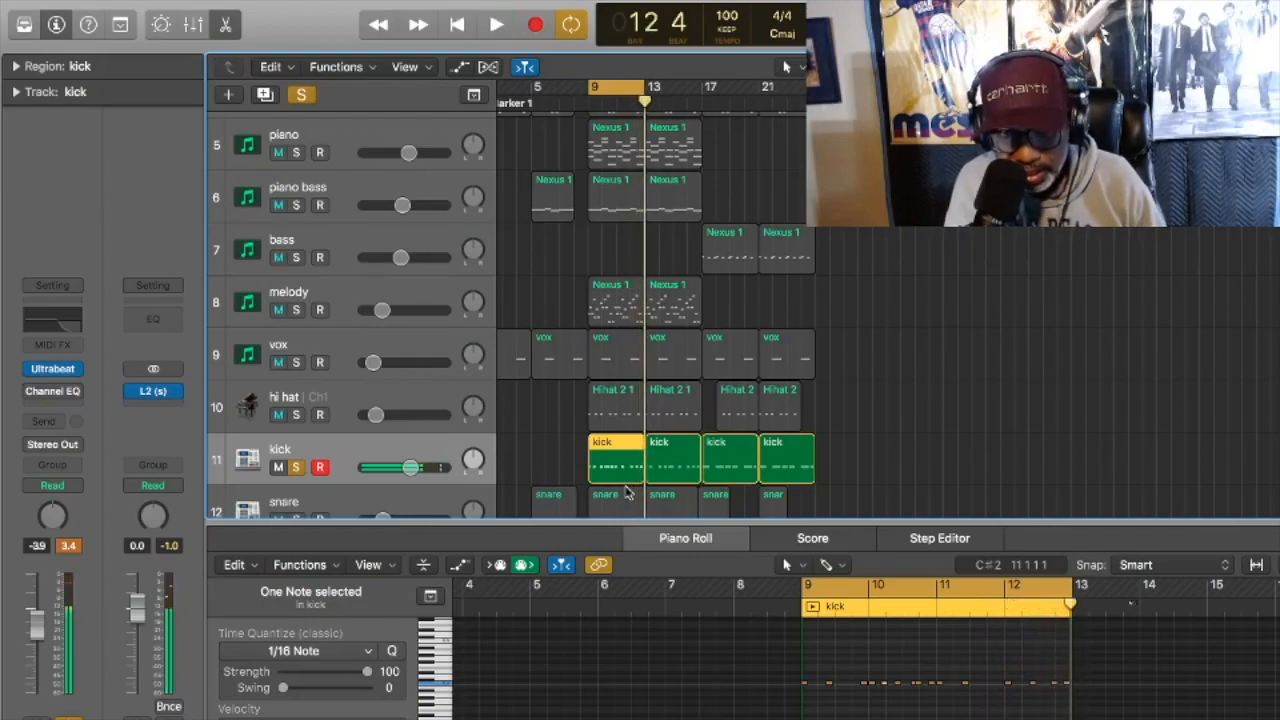
{"action": "left_click", "coordinate": [616, 480]}
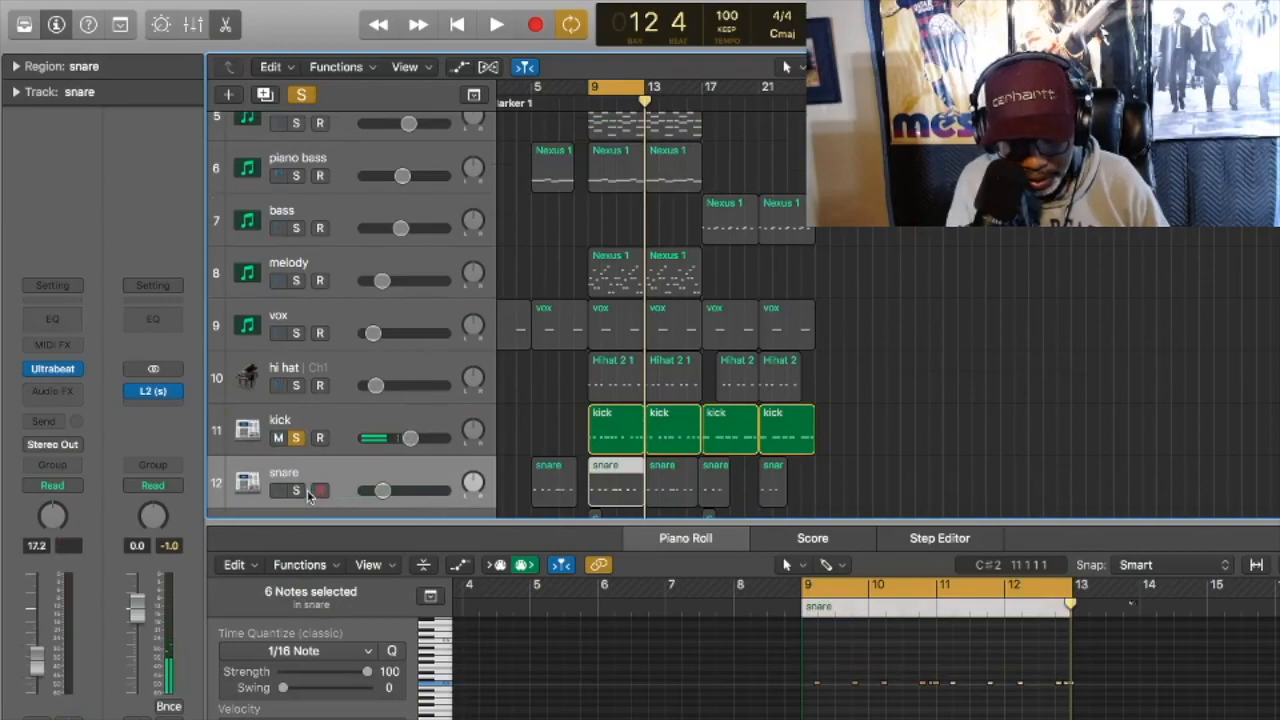
- Play the soloed snare pattern, stopping and restarting playback from the transport
{"action": "left_click", "coordinate": [496, 24]}
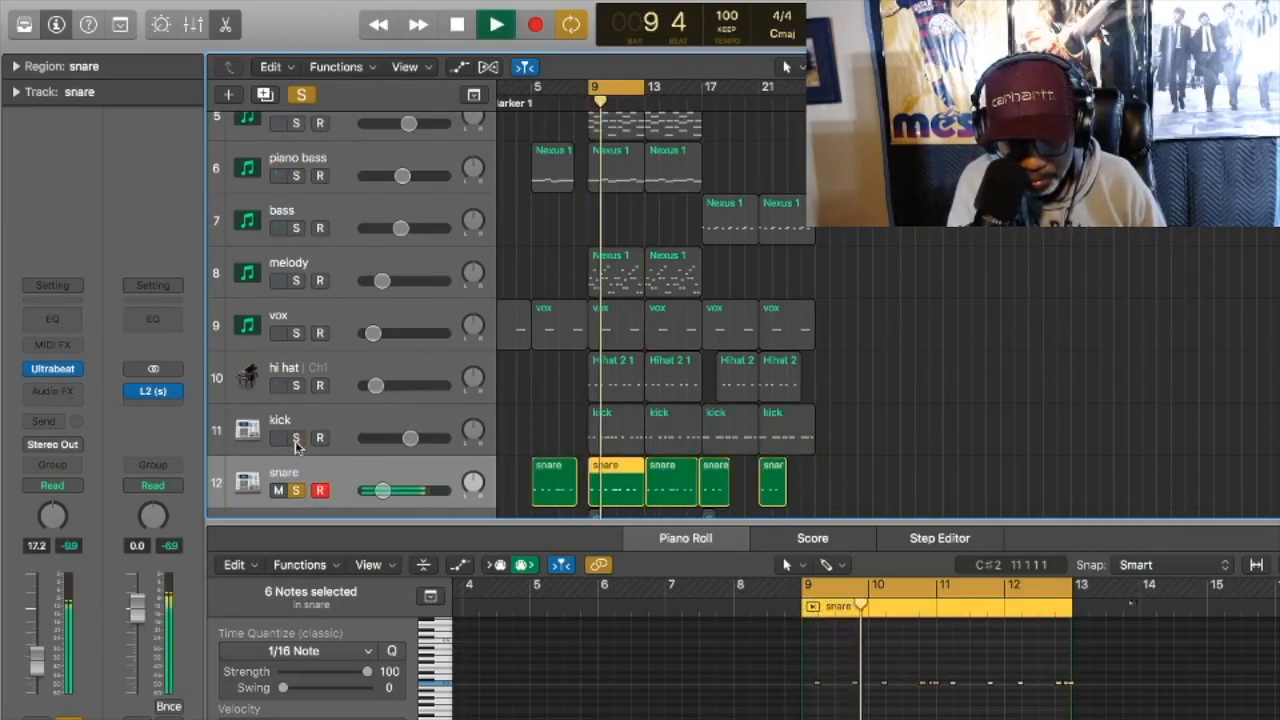
{"action": "left_click", "coordinate": [496, 24]}
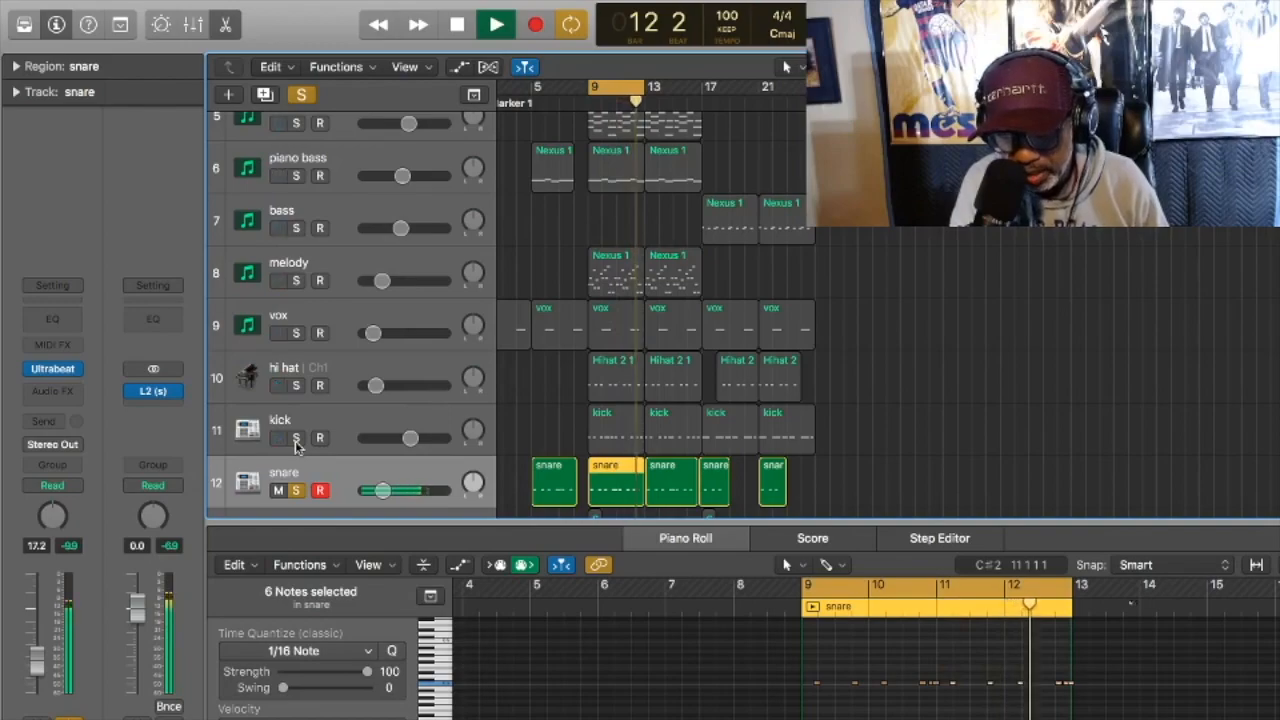
{"action": "left_click", "coordinate": [496, 24]}
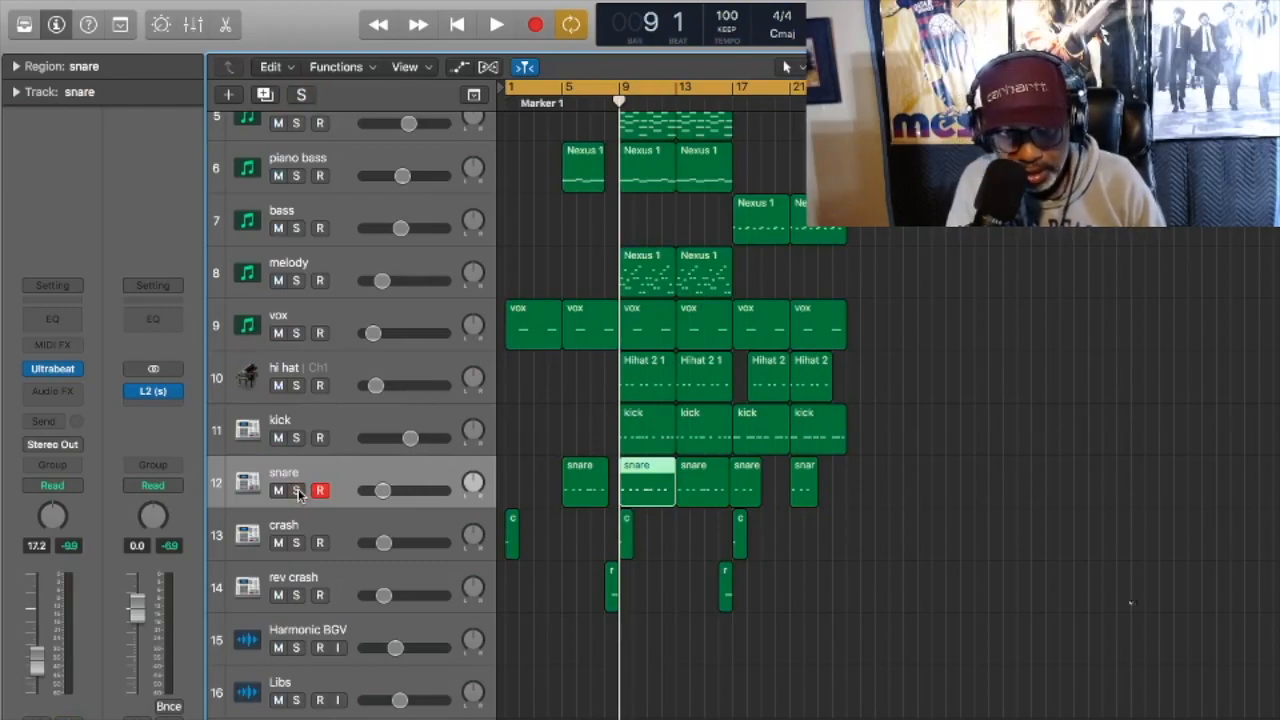
{"action": "left_click", "coordinate": [496, 24]}
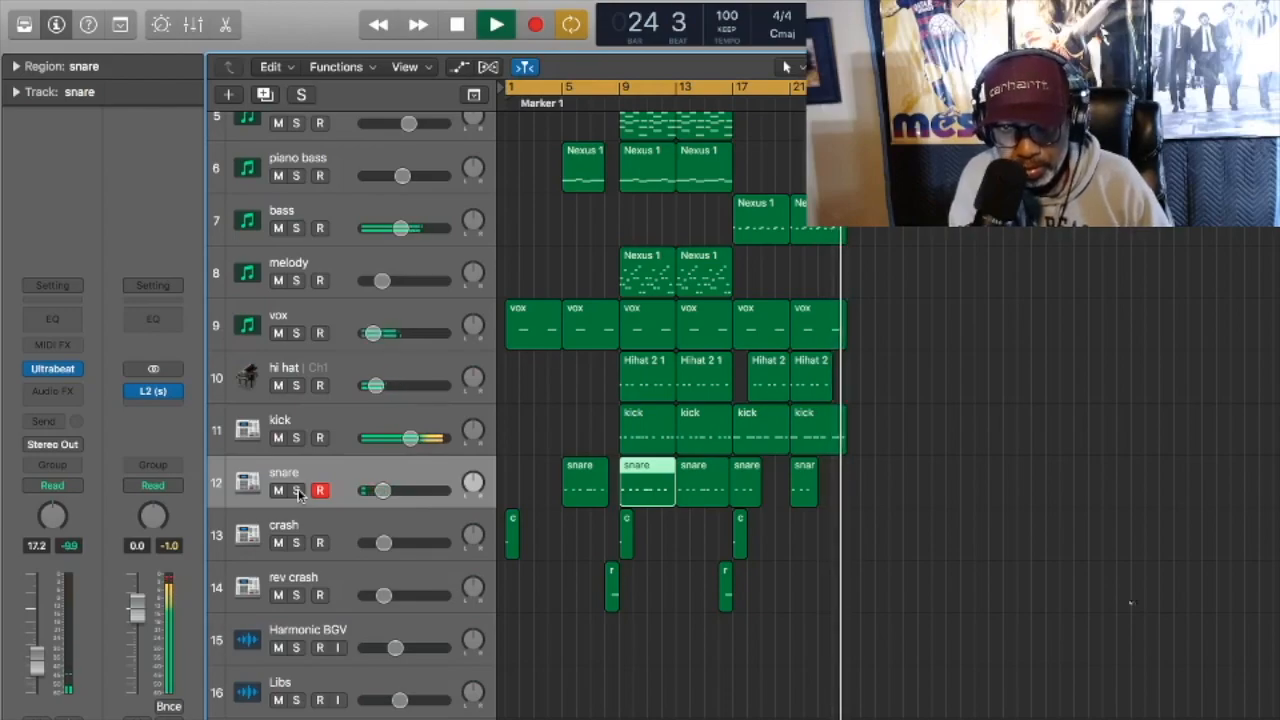
{"action": "left_click", "coordinate": [456, 24]}
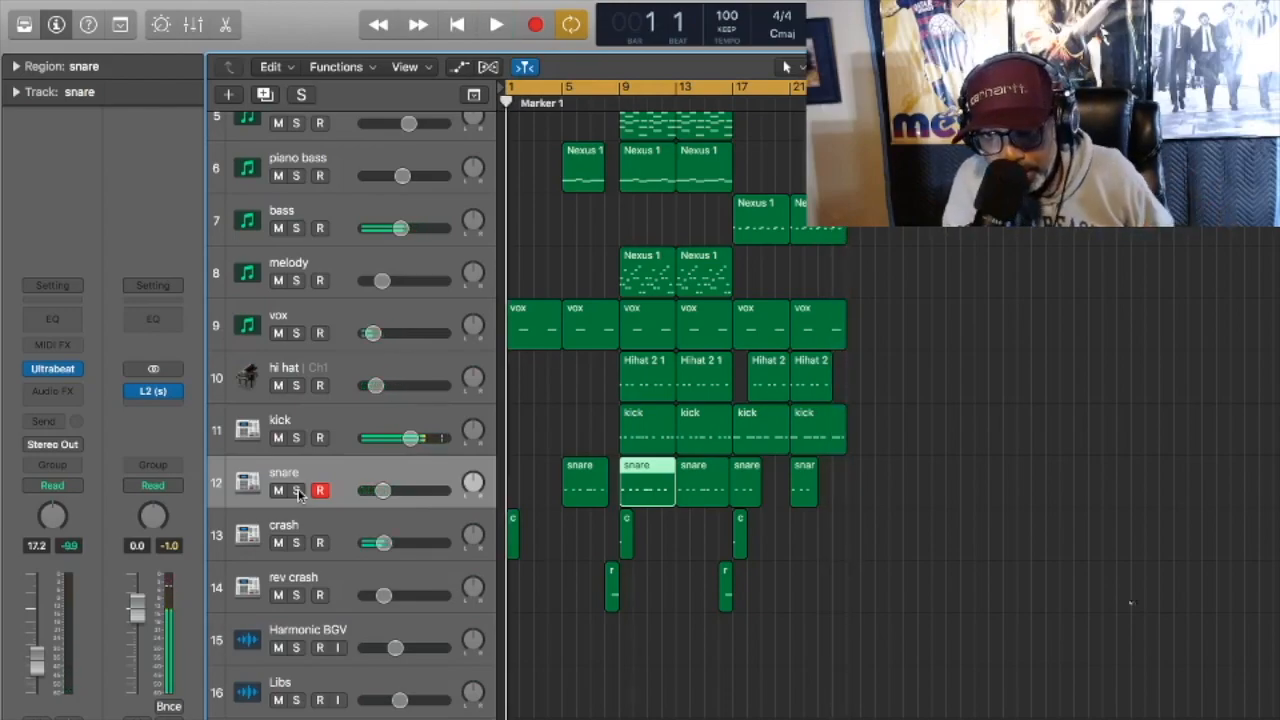